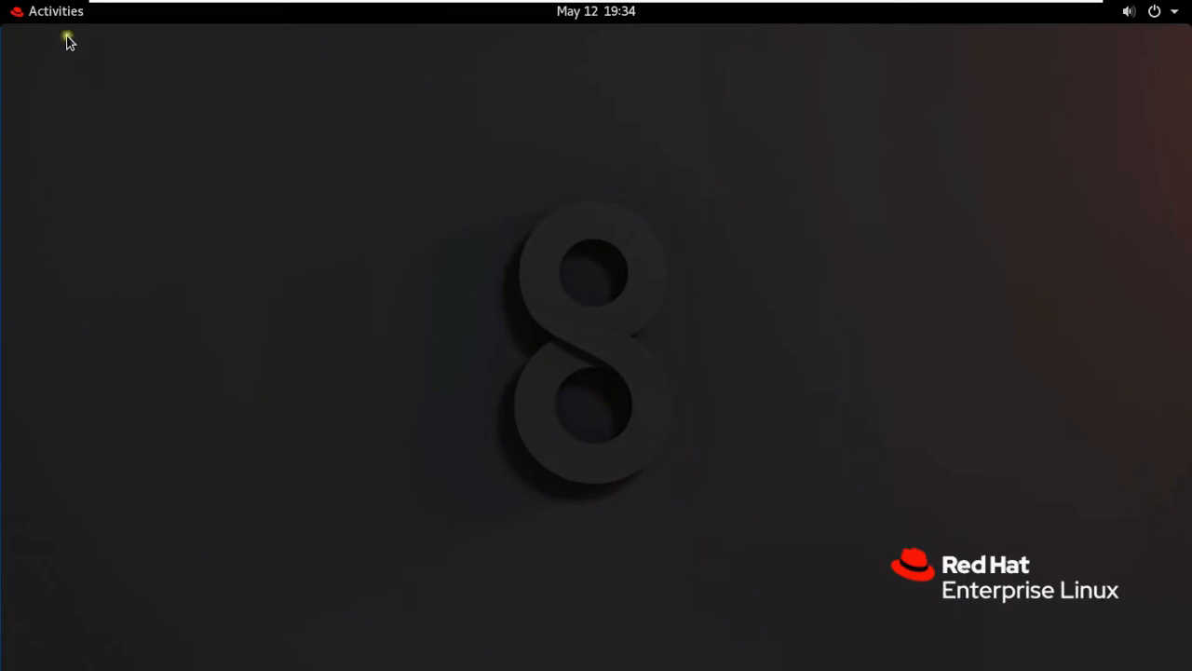
mouse_move(56, 12)
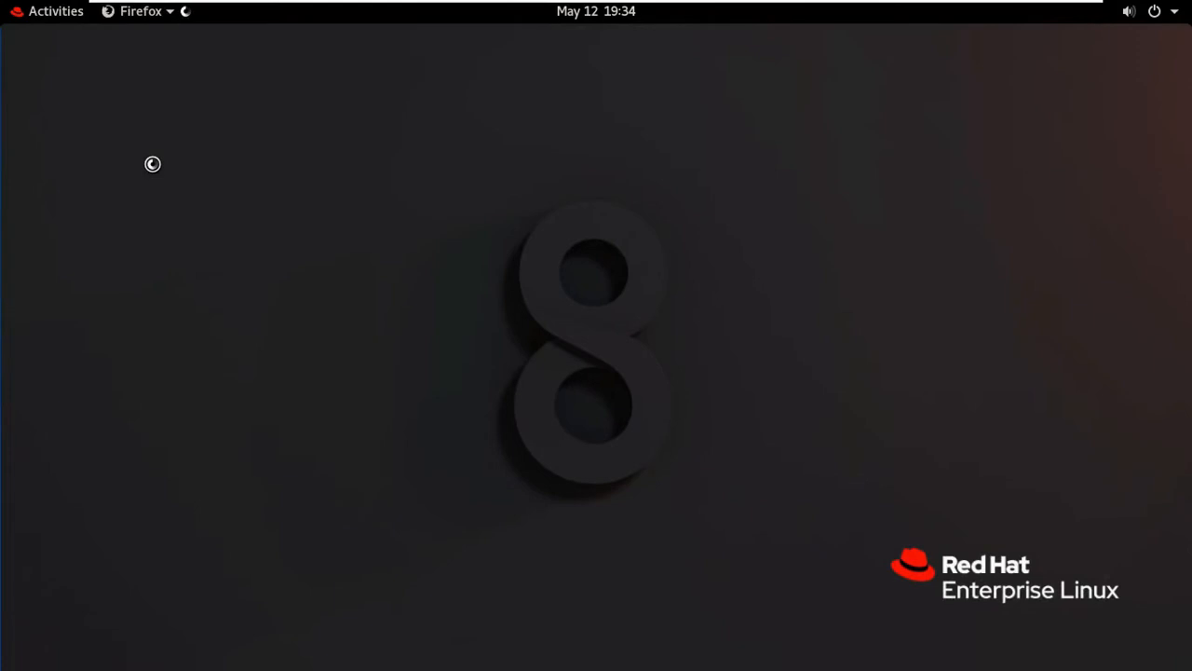
left_click(139, 11)
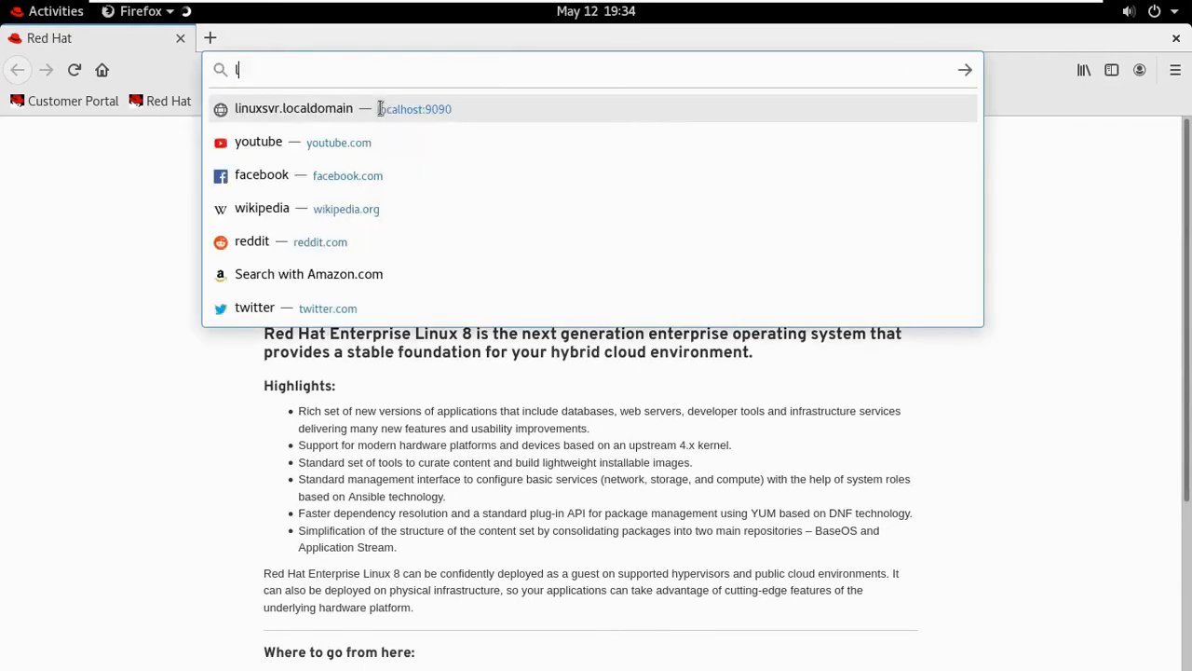
type("ocalhost:9090/")
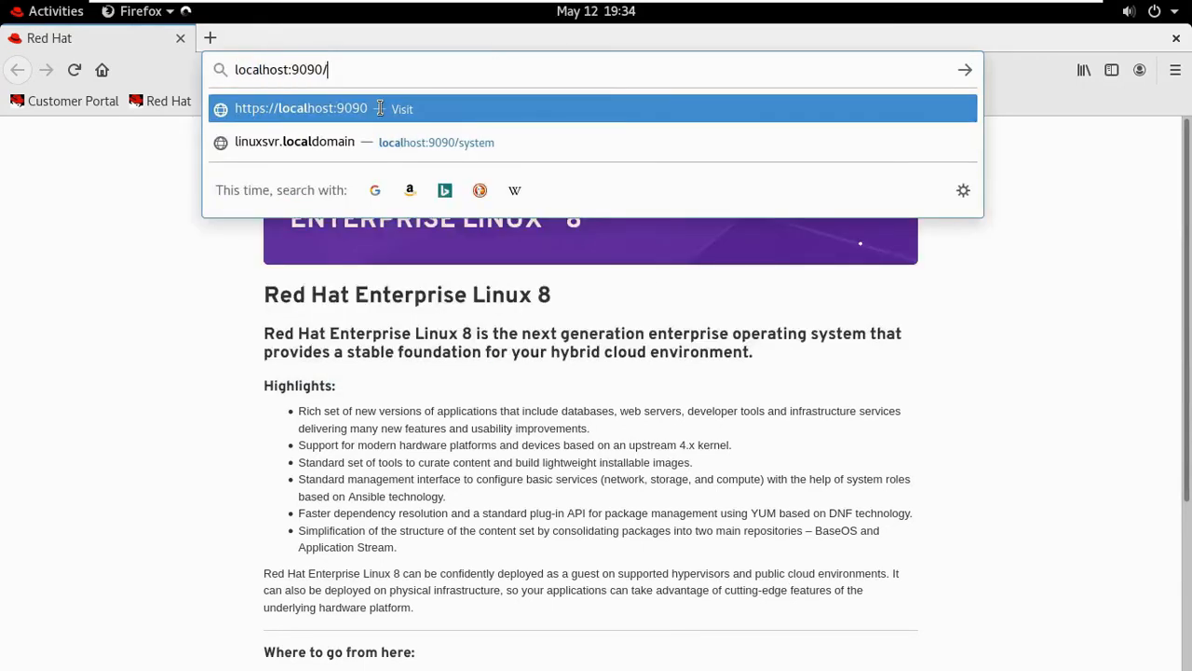
left_click(302, 108)
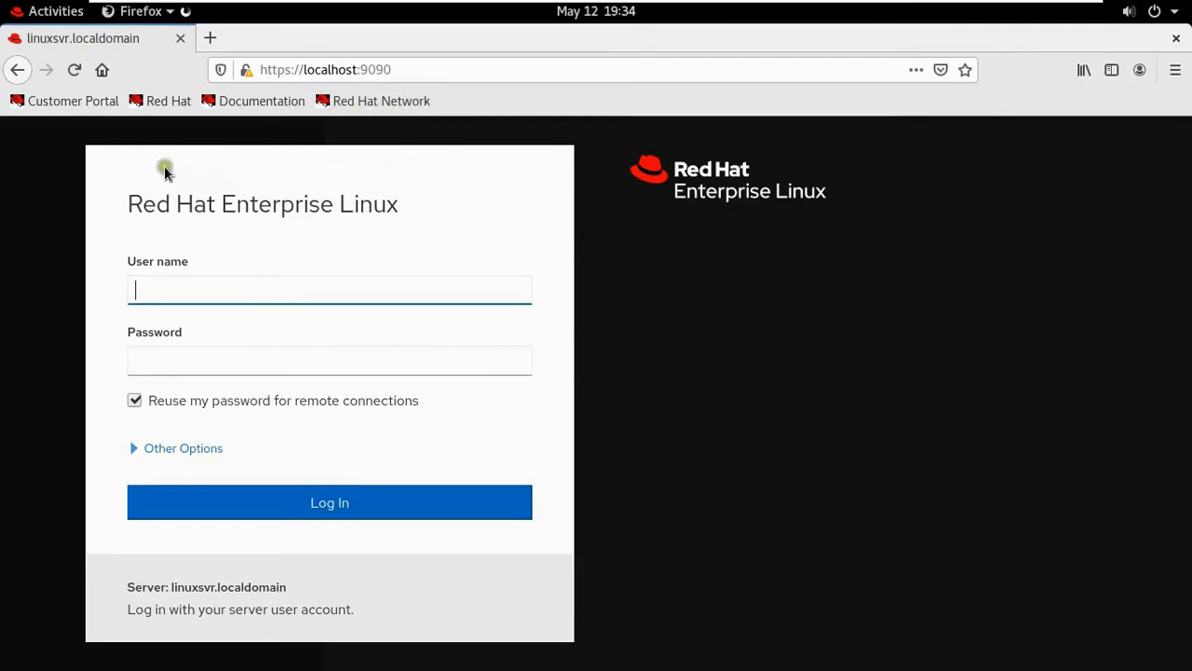
mouse_move(235, 183)
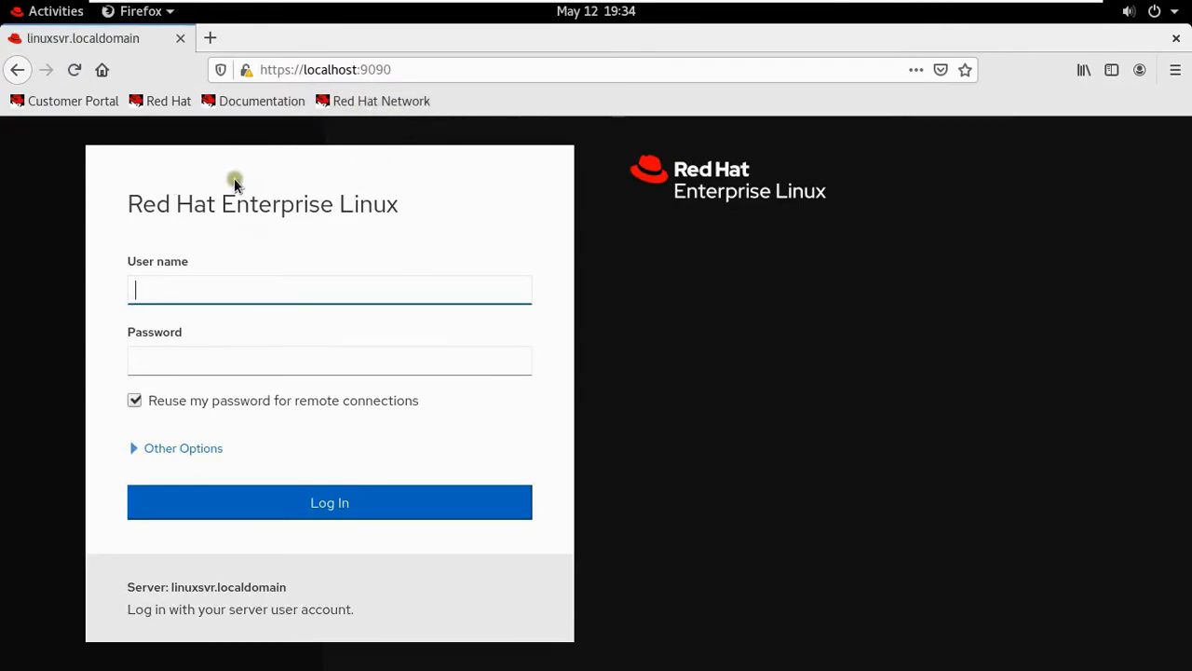
mouse_move(371, 238)
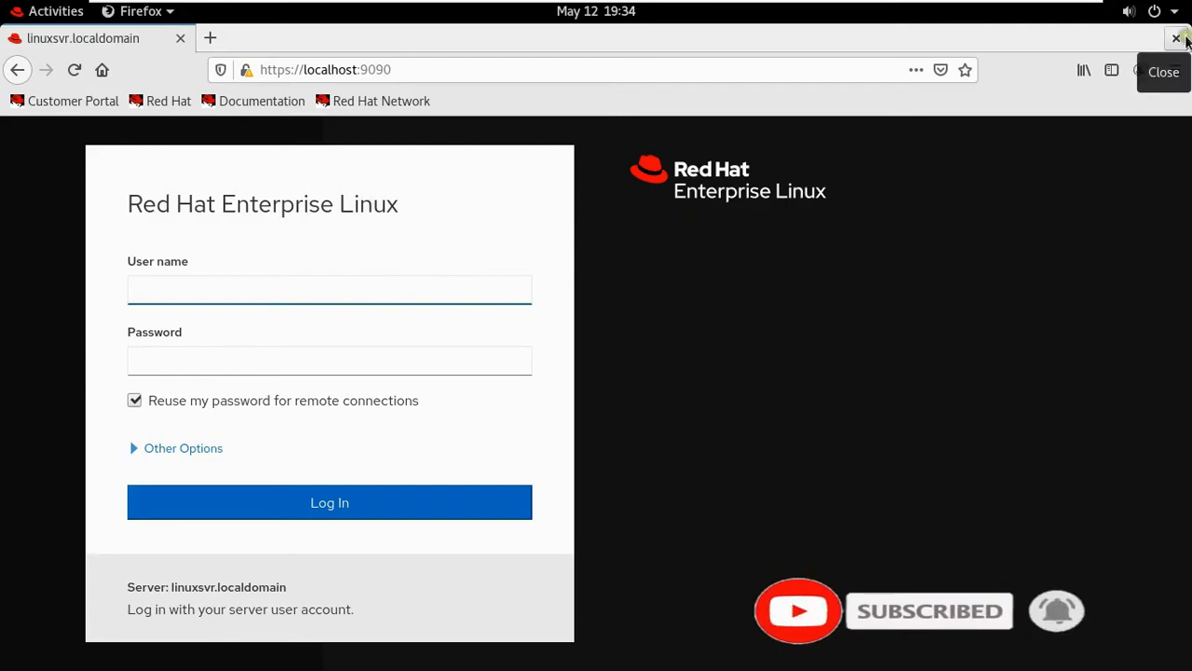
Close Firefox and launch the Files manager from the overview.
left_click(1178, 39)
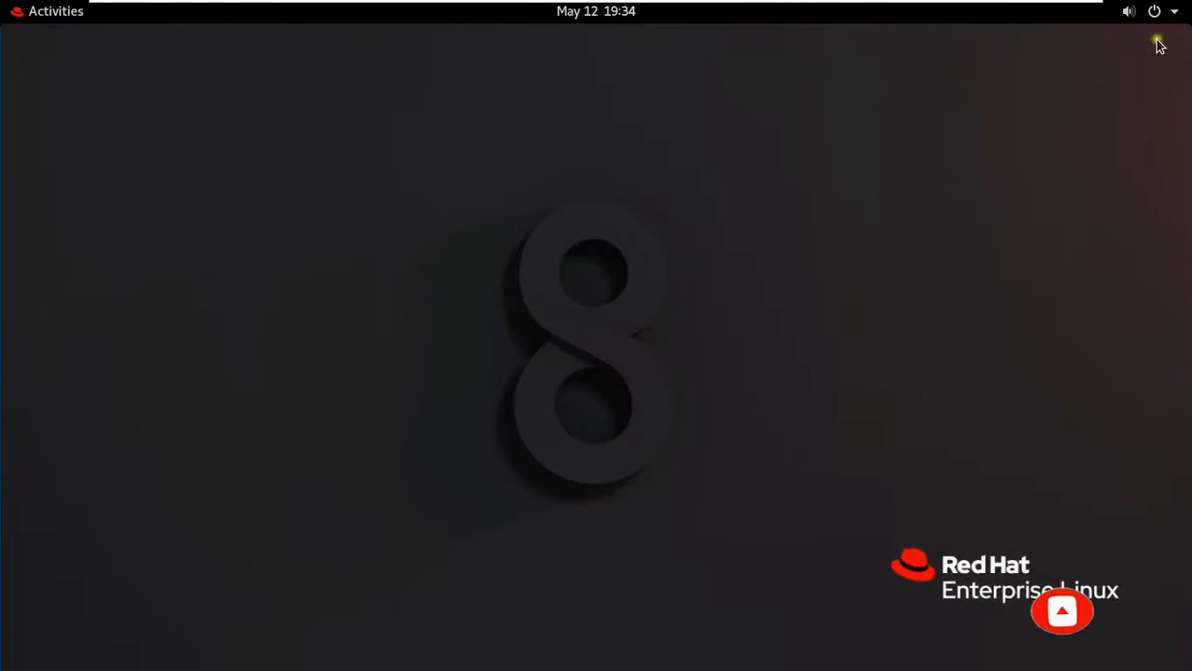
left_click(49, 11)
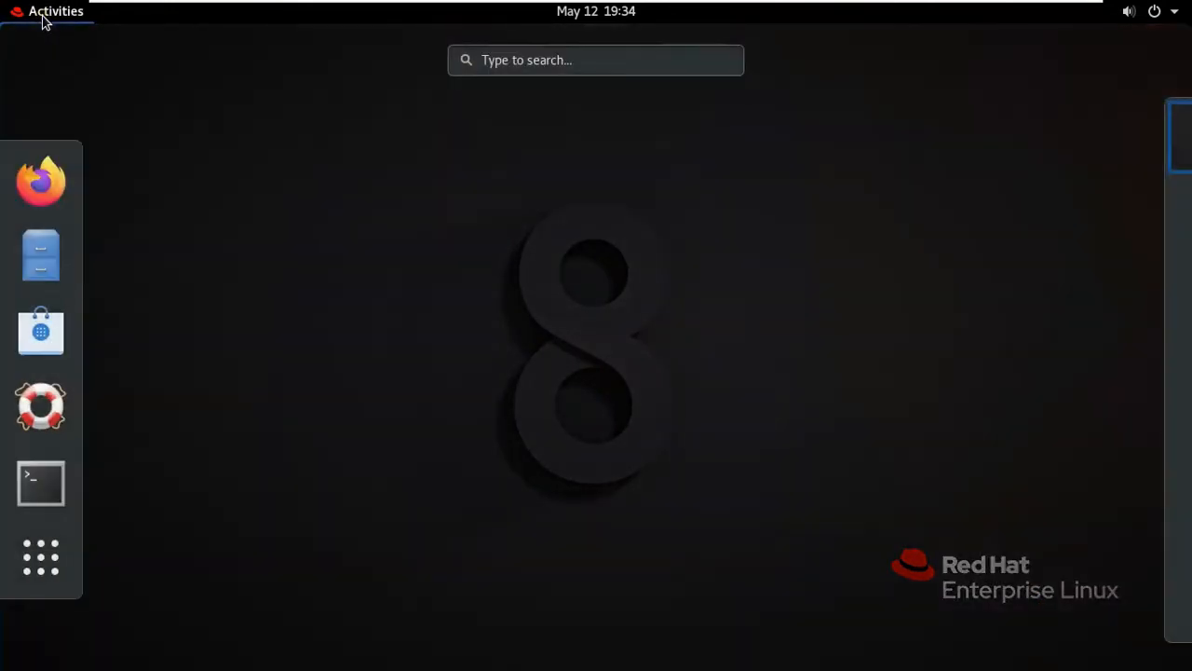
mouse_move(41, 180)
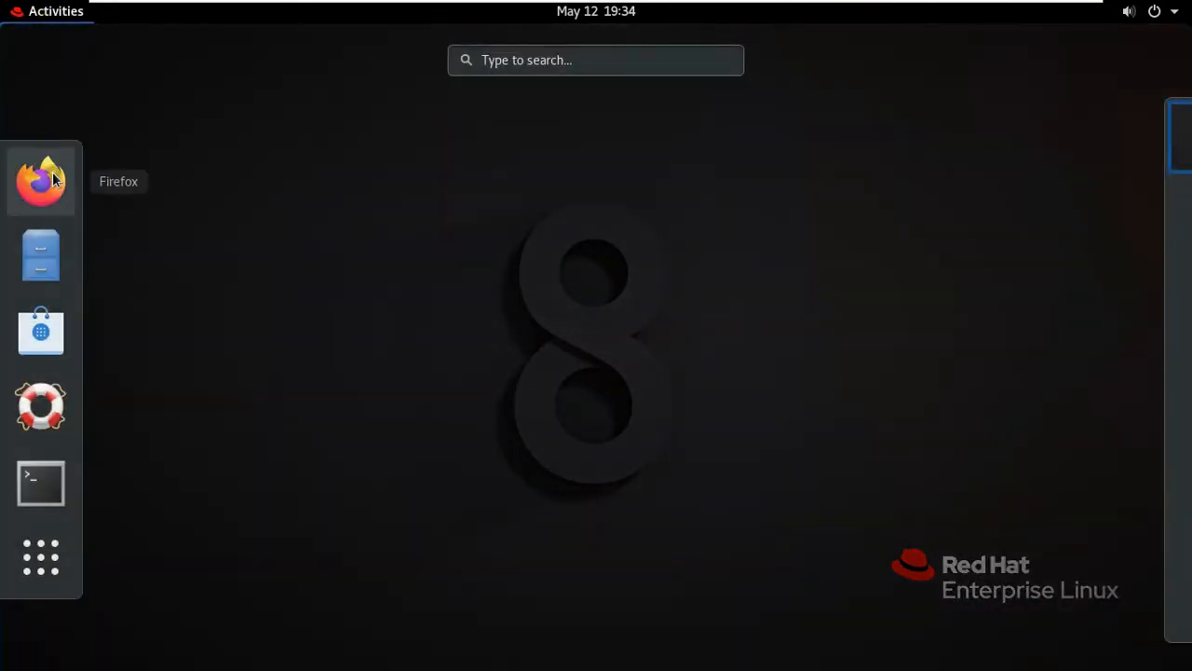
left_click(41, 253)
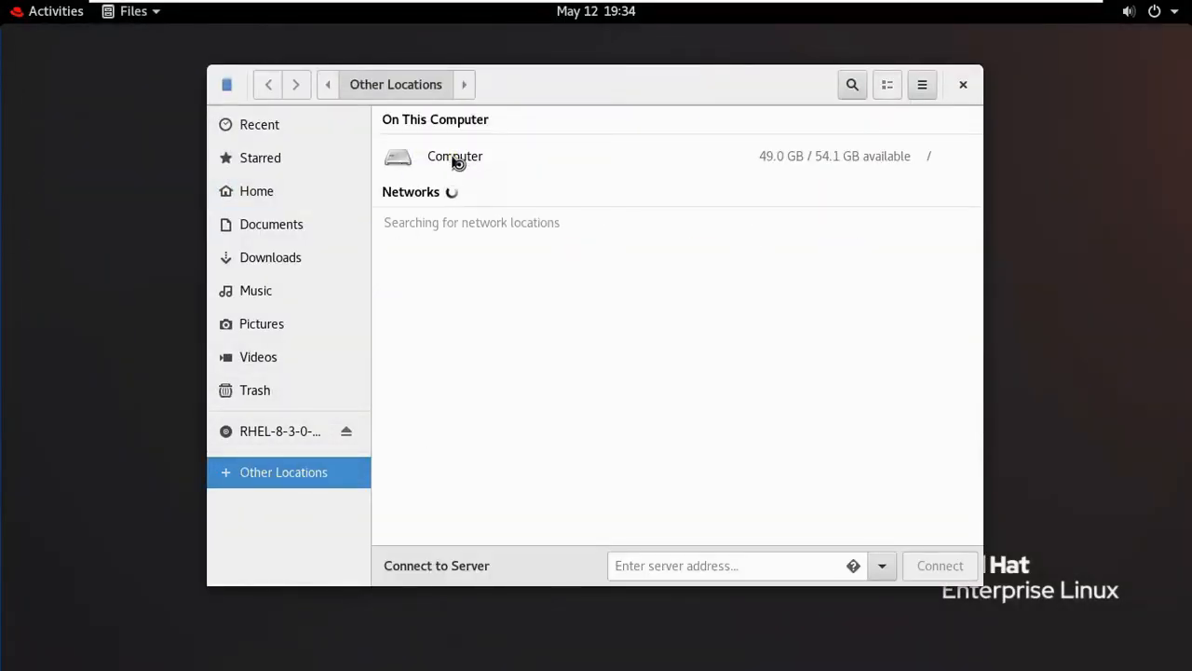
Browse into the etc folder of the computer's root filesystem.
double_click(455, 157)
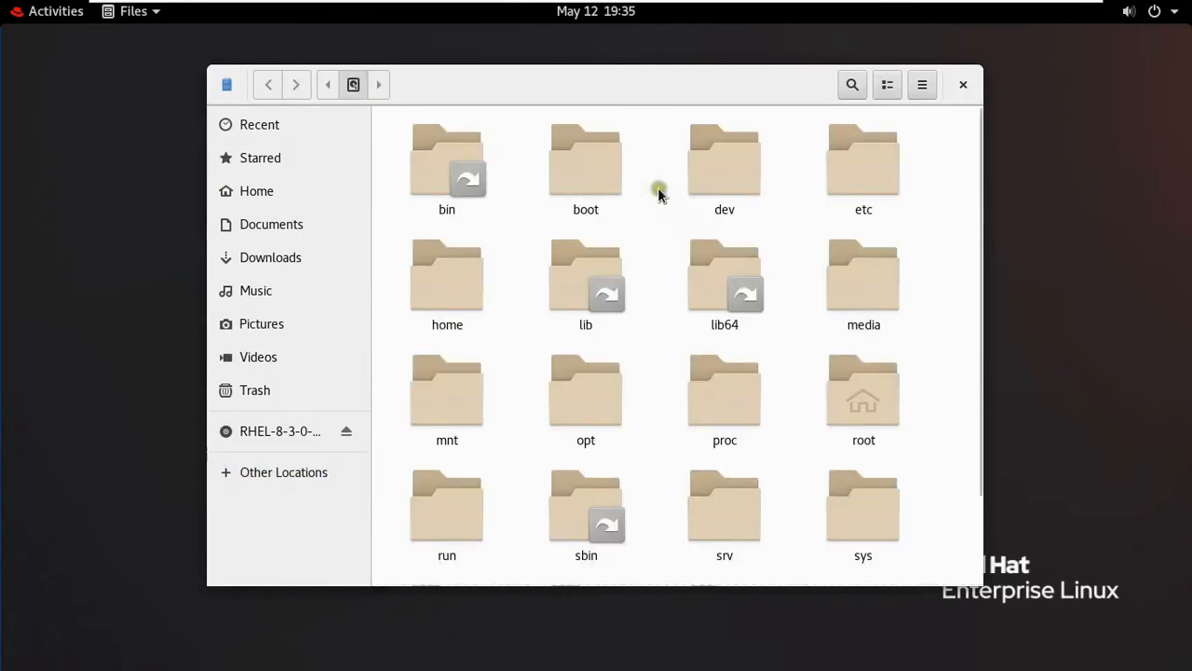
double_click(865, 159)
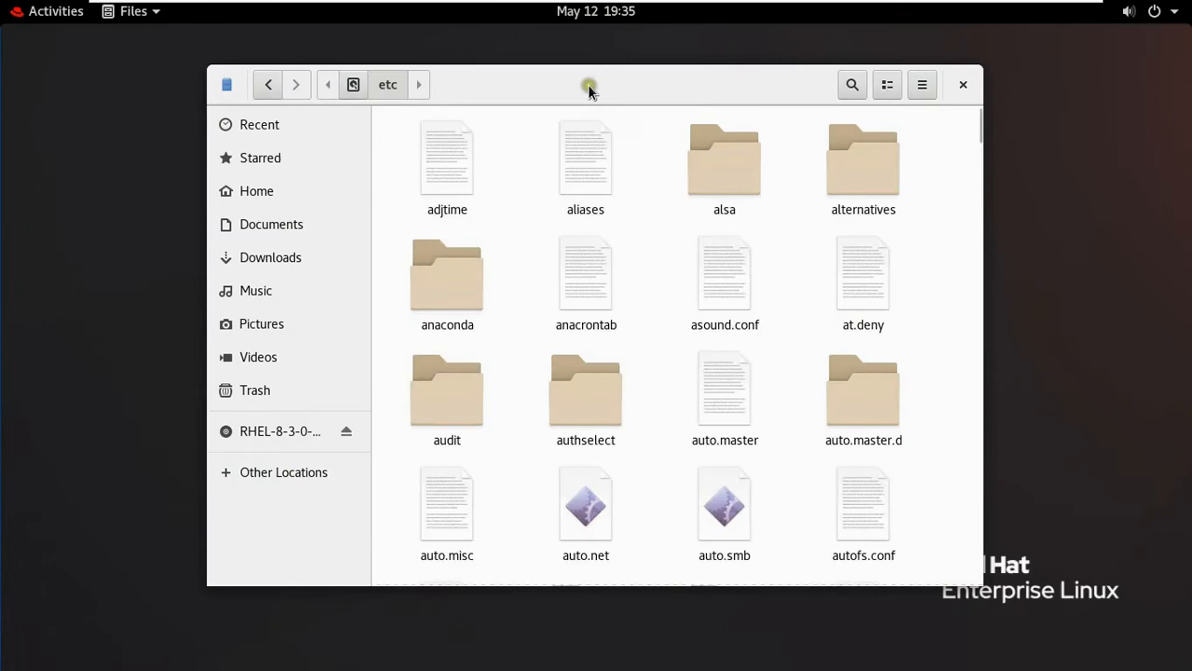
left_click(56, 11)
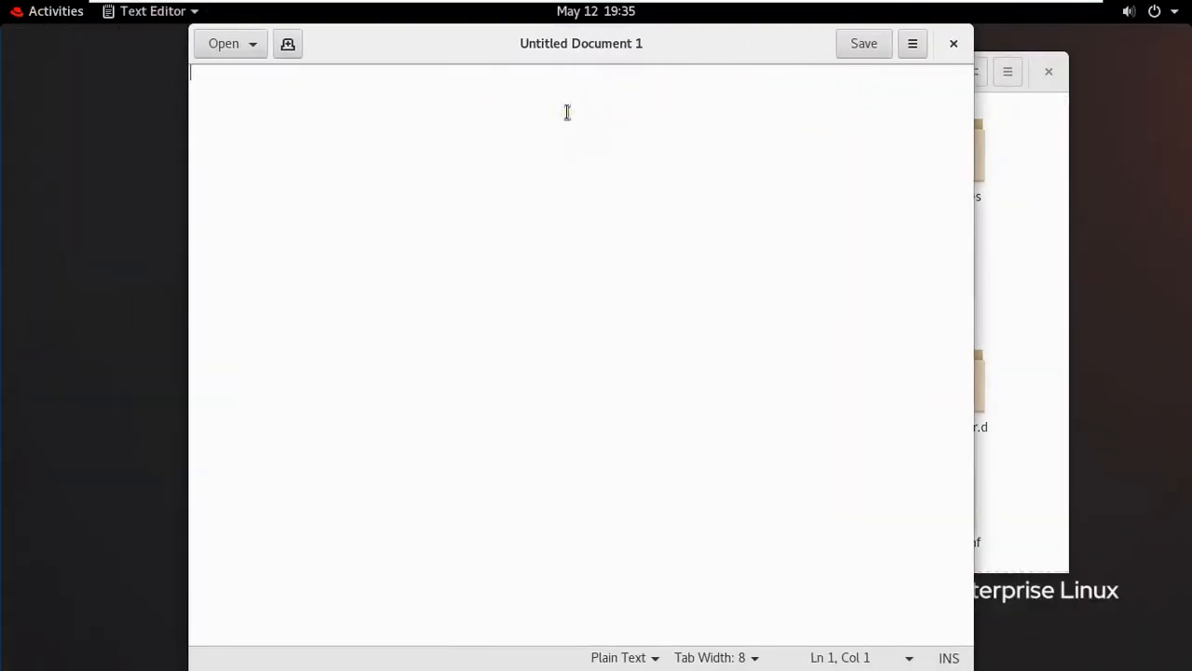
mouse_move(483, 110)
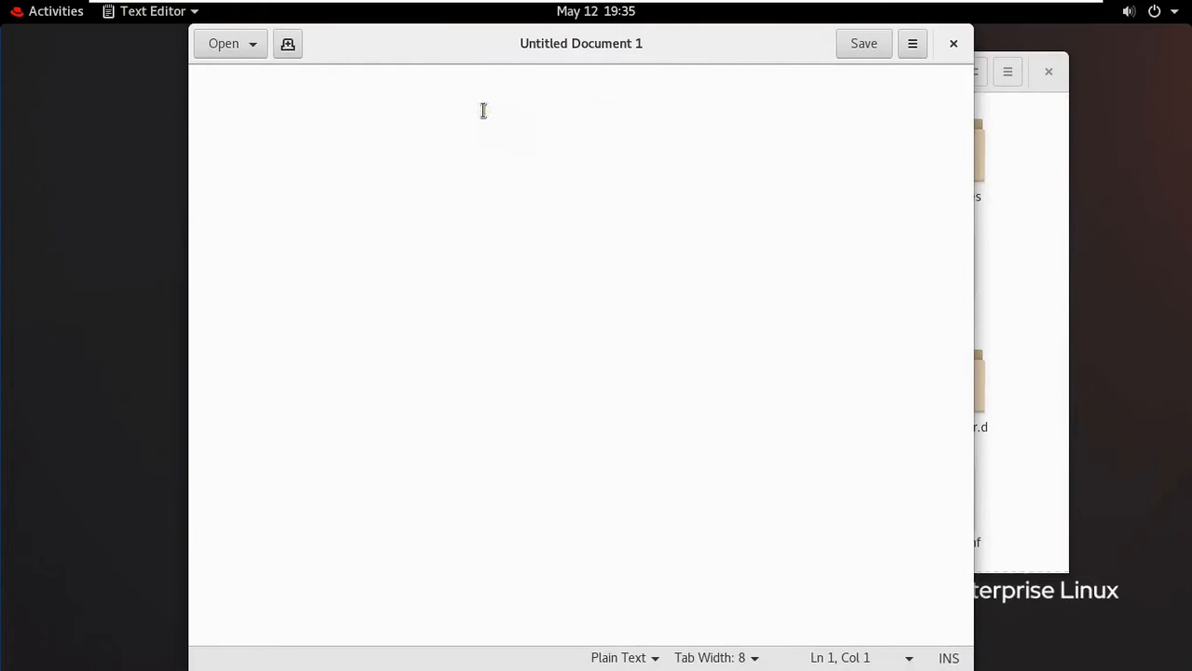
Write 'This is an example banner for the RHEL web console Login Page'.
type("This is an ex")
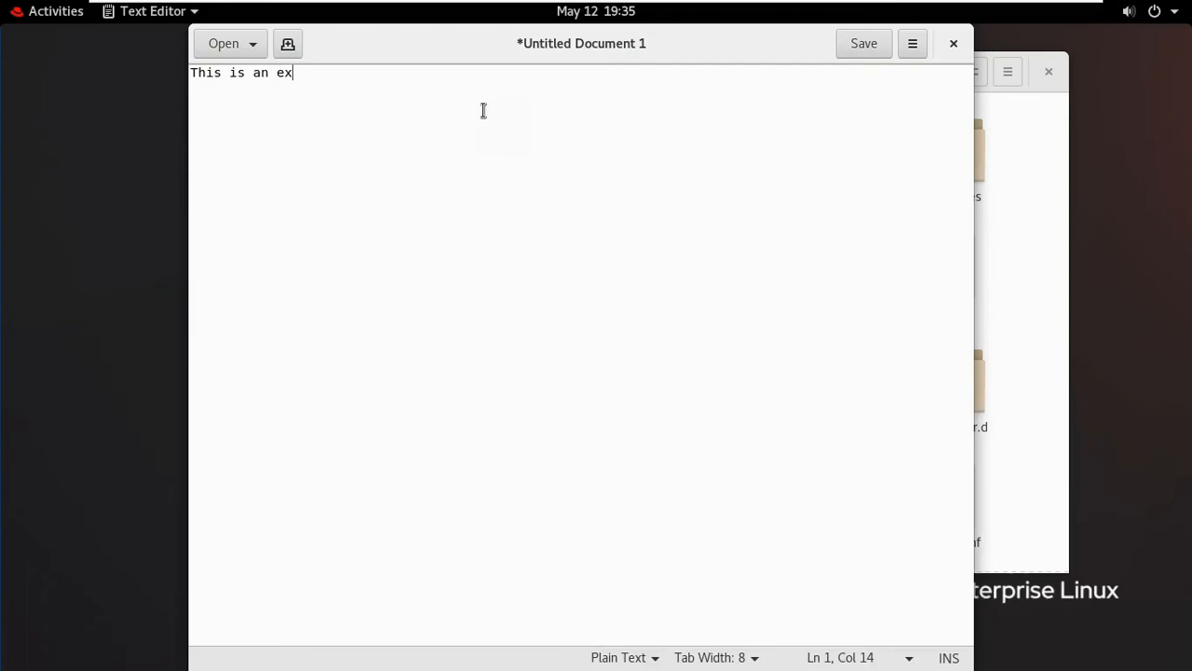
type("ample banner for t")
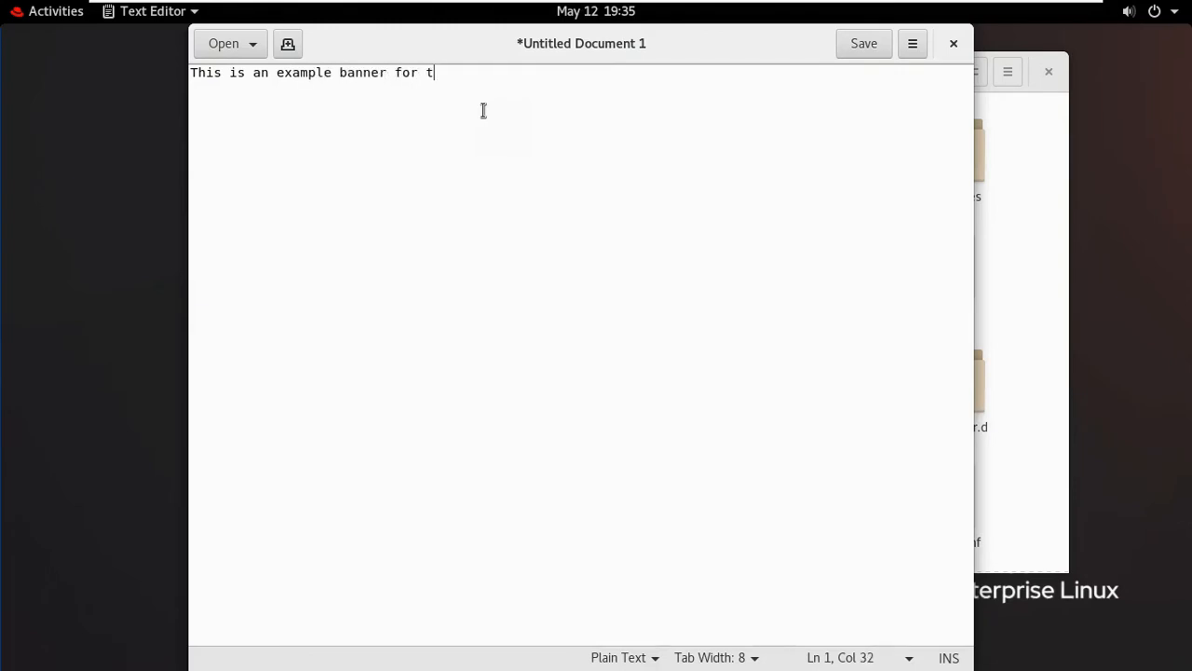
type("he RHEL web console L")
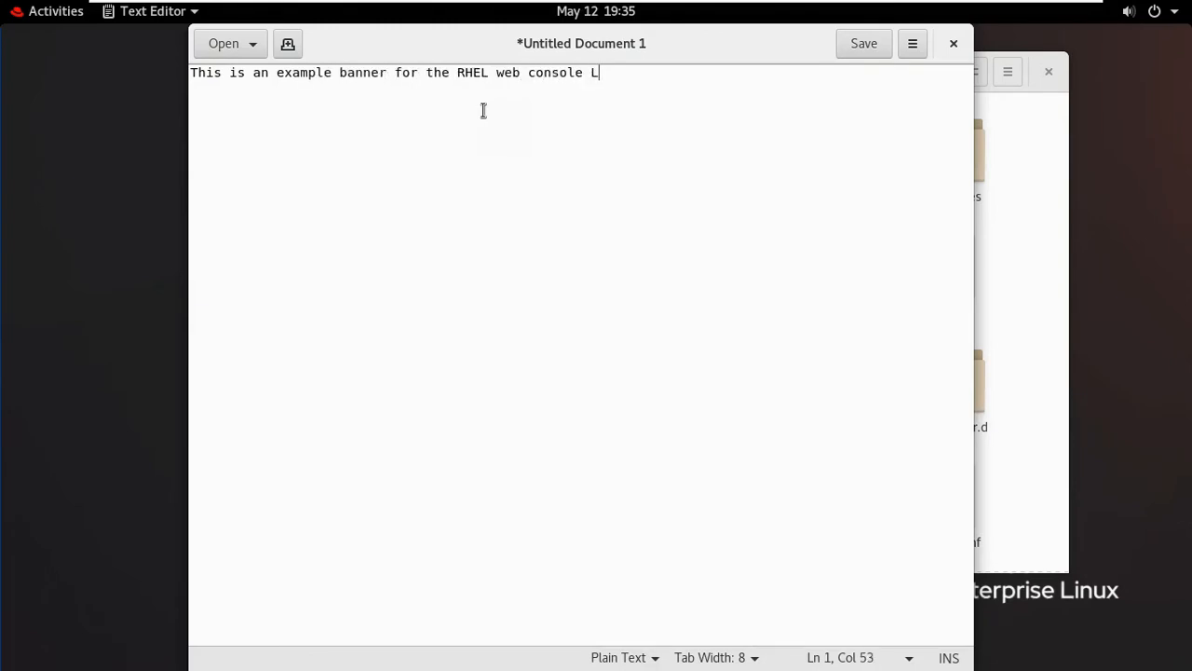
type("ogin Page")
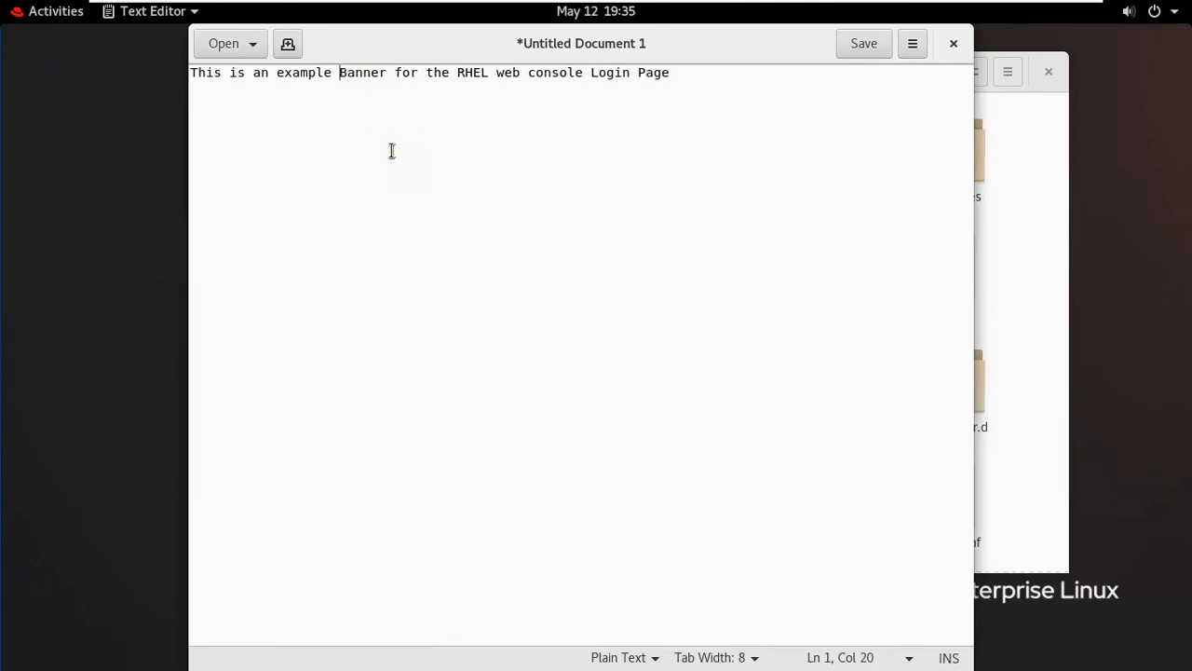
Start saving the banner text as a new file.
left_click(289, 73)
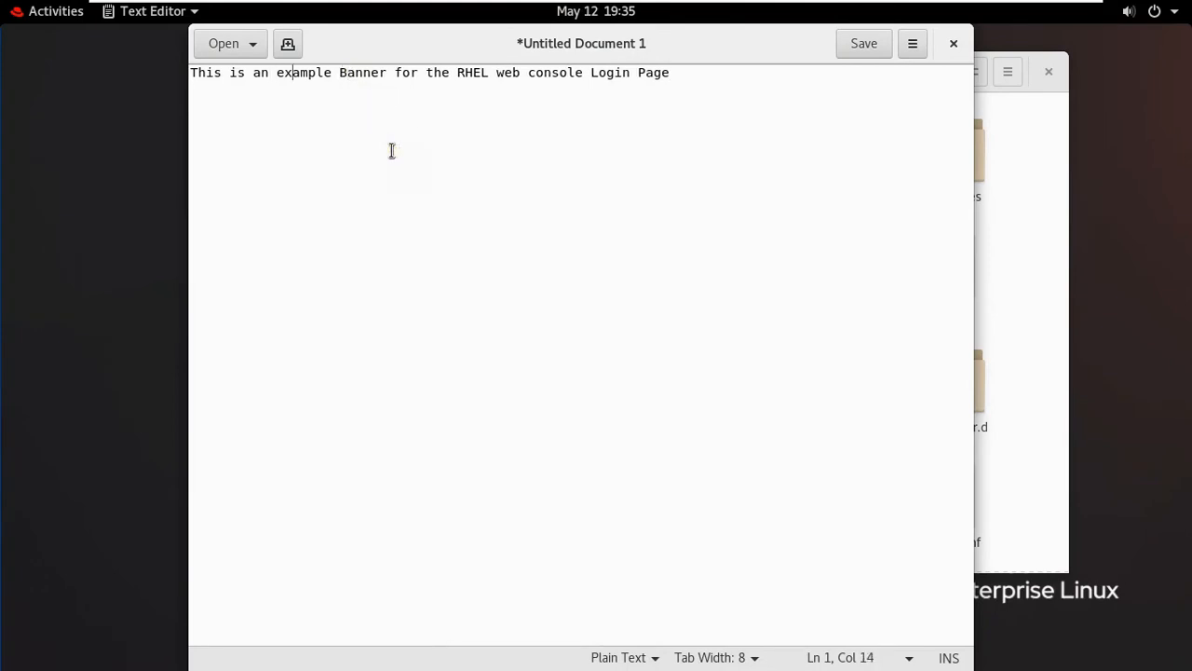
left_click(488, 73)
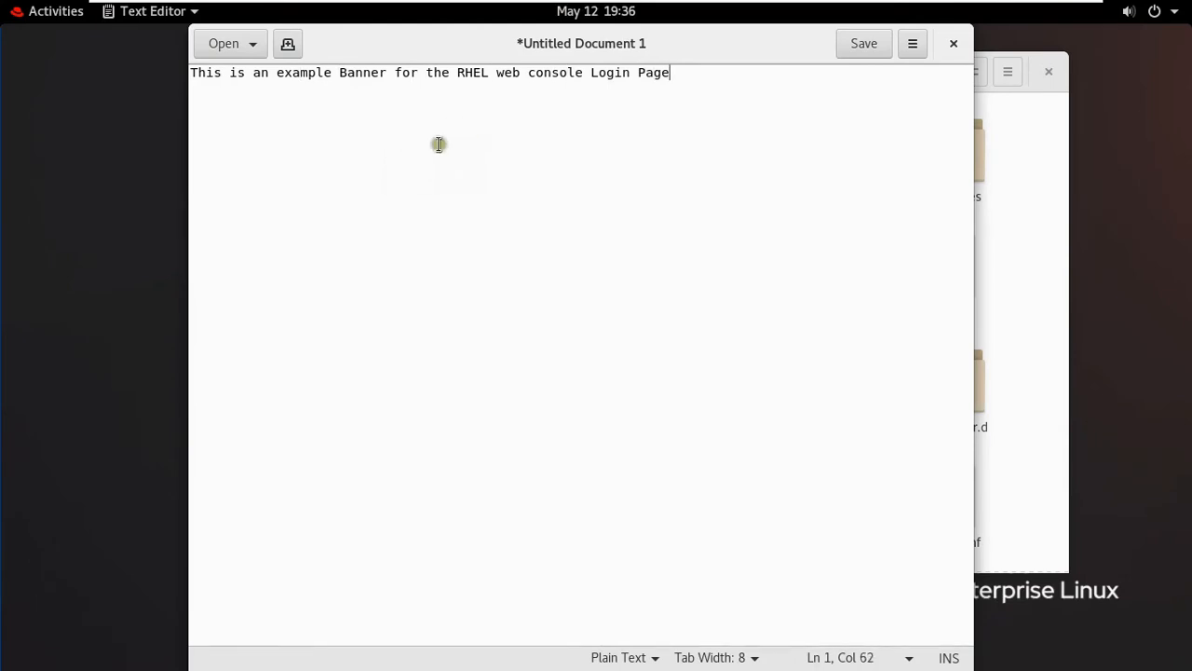
left_click(865, 43)
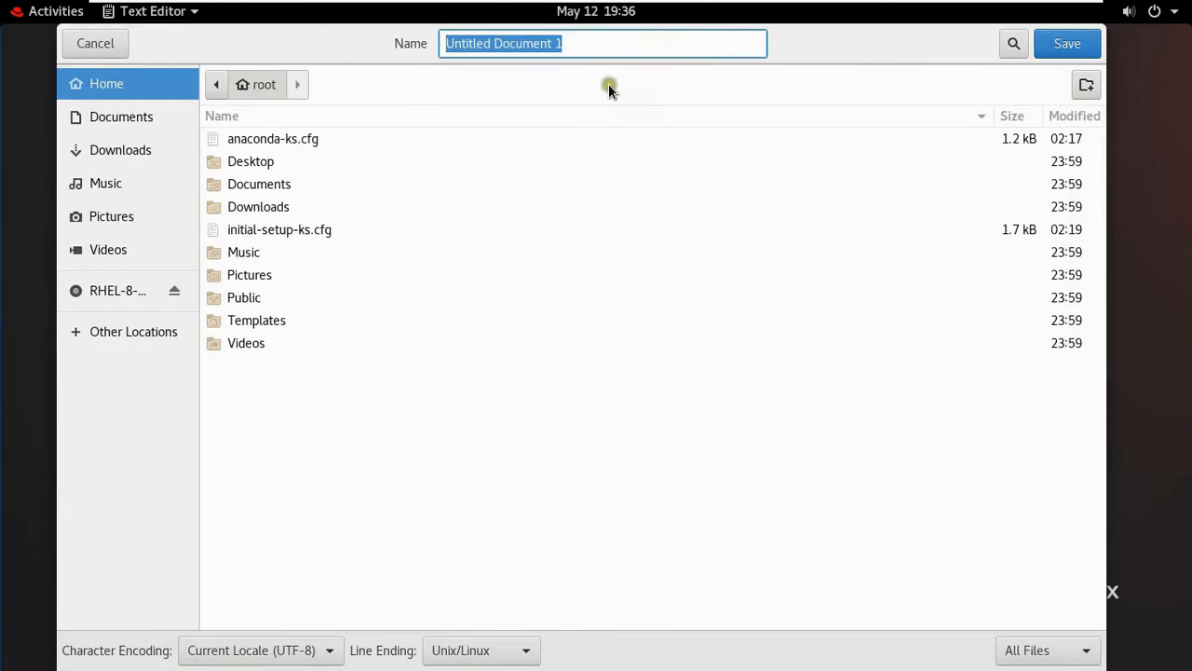
Save the banner document as issue.cockpit in the /etc folder.
left_click(135, 332)
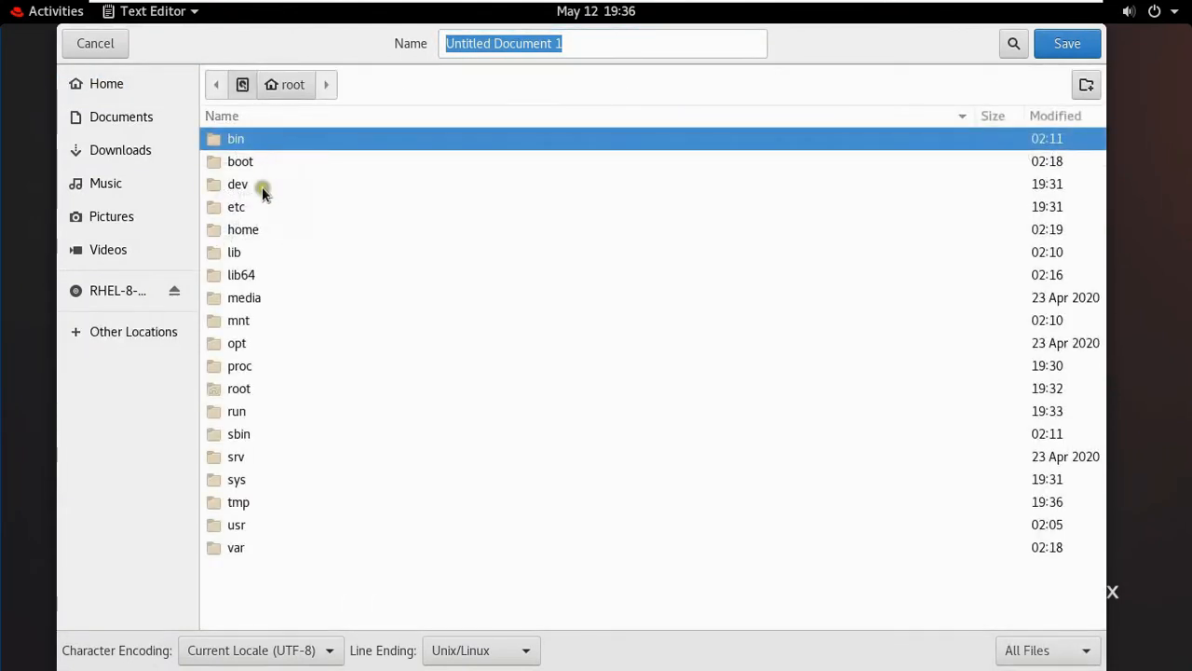
double_click(237, 205)
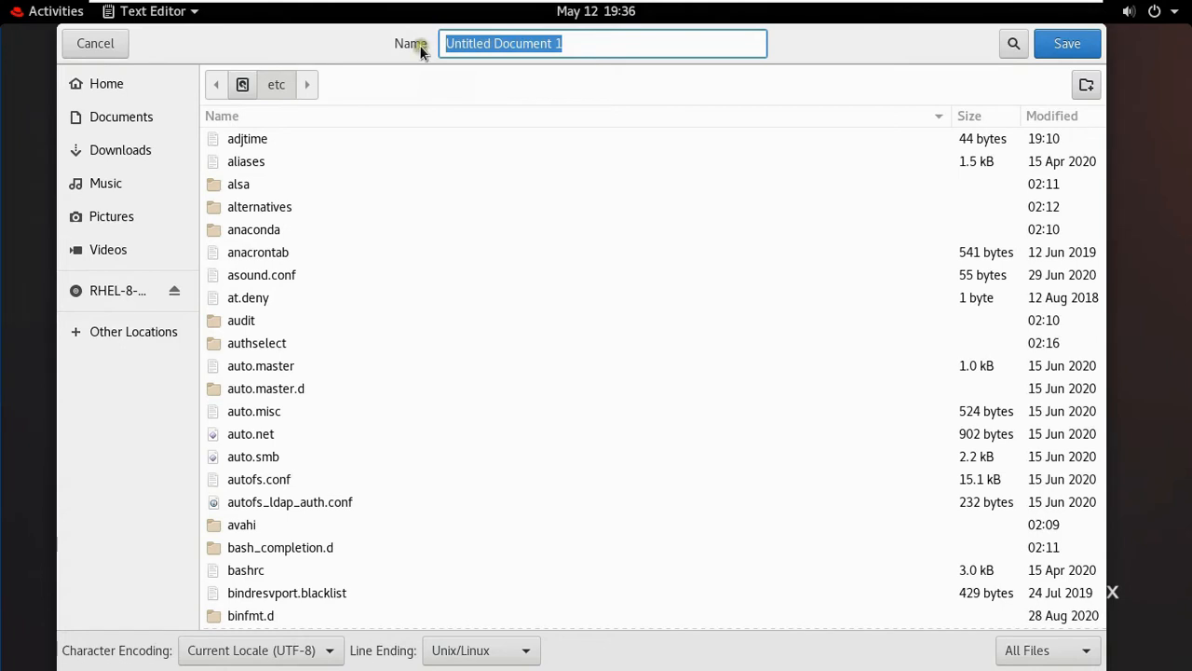
type("issue.")
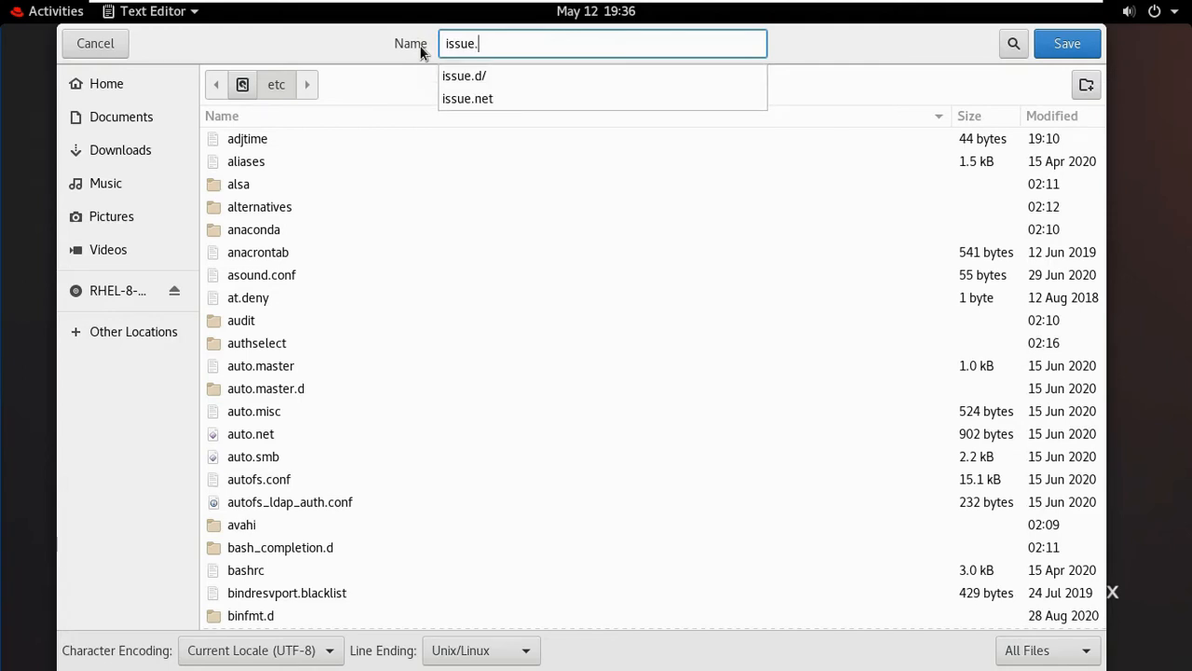
type("cockpit")
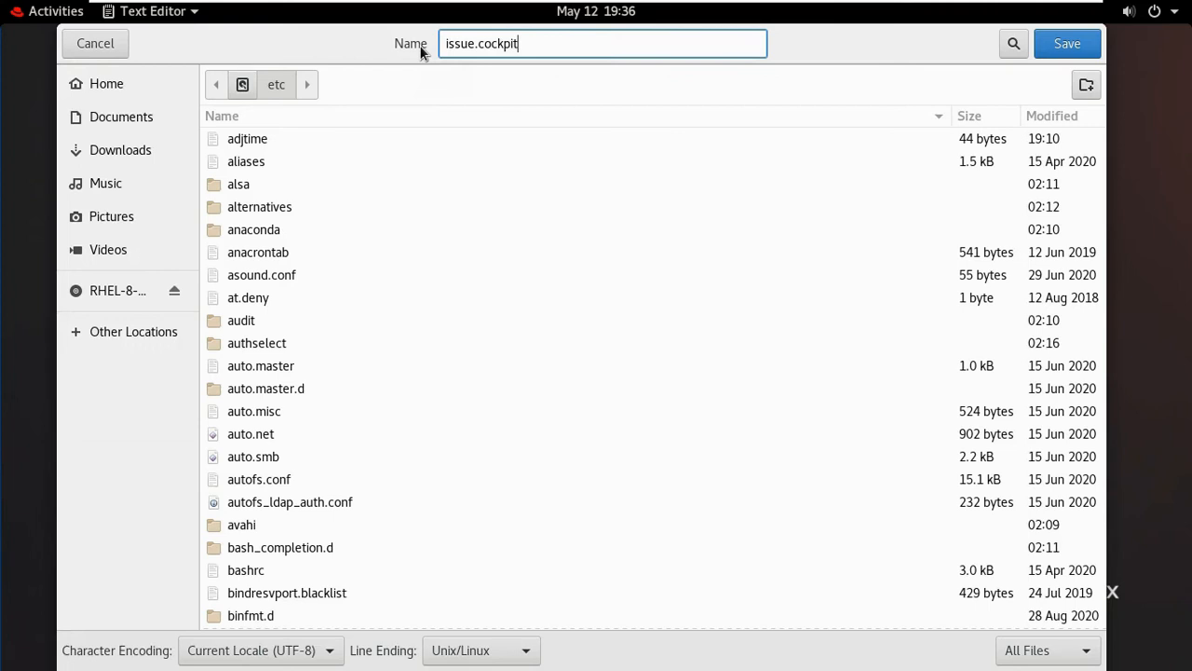
mouse_move(626, 26)
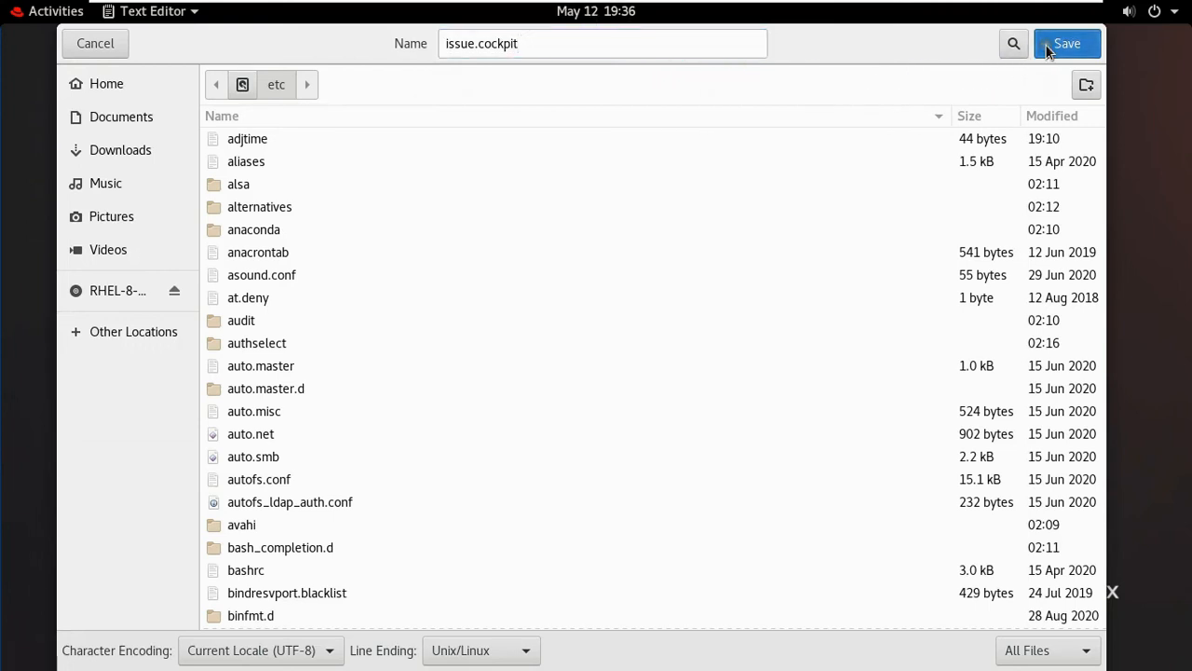
left_click(1066, 43)
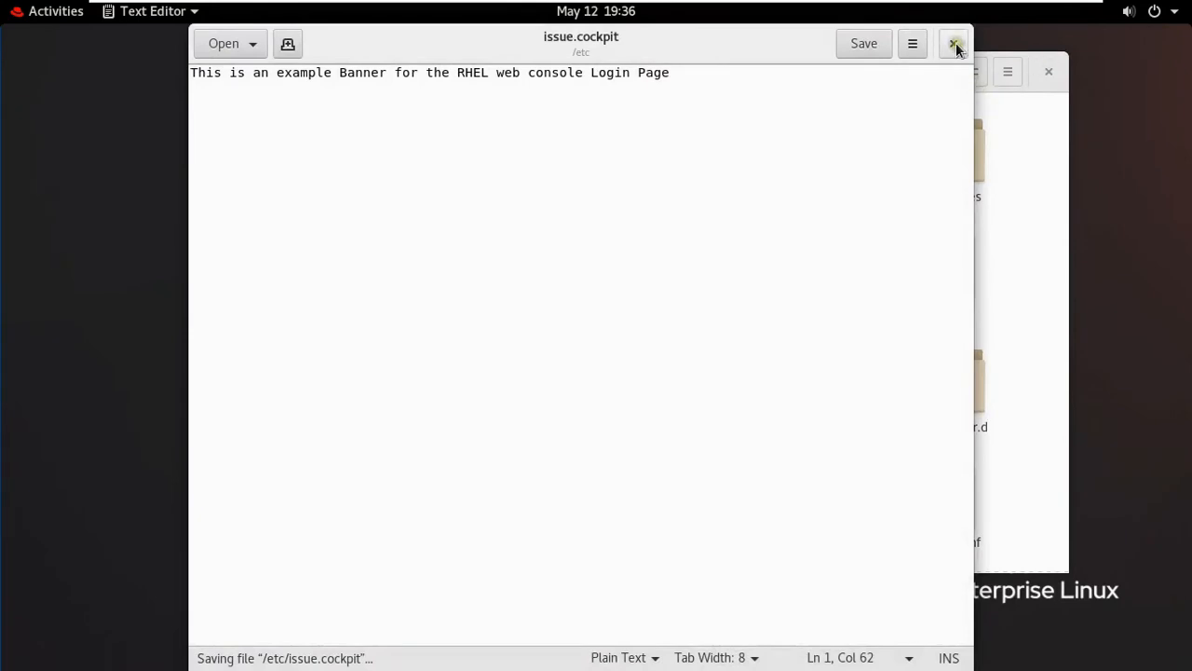
Close the banner file and start a new document with a [Session] section header.
left_click(953, 45)
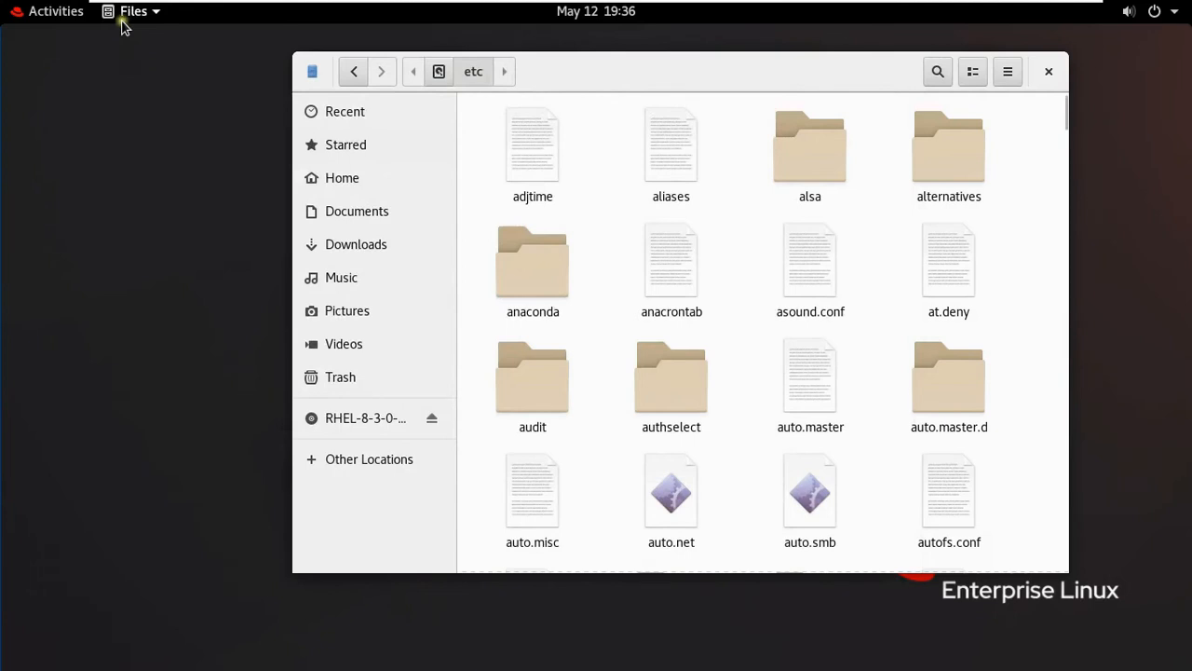
left_click(56, 11)
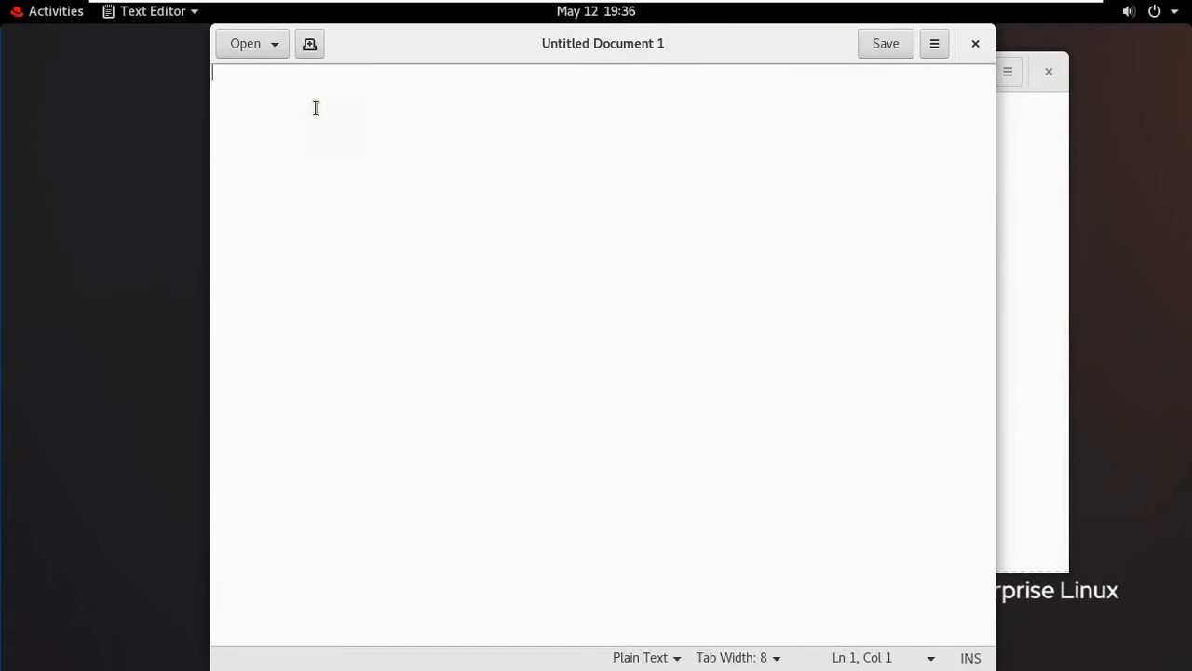
type("[Se")
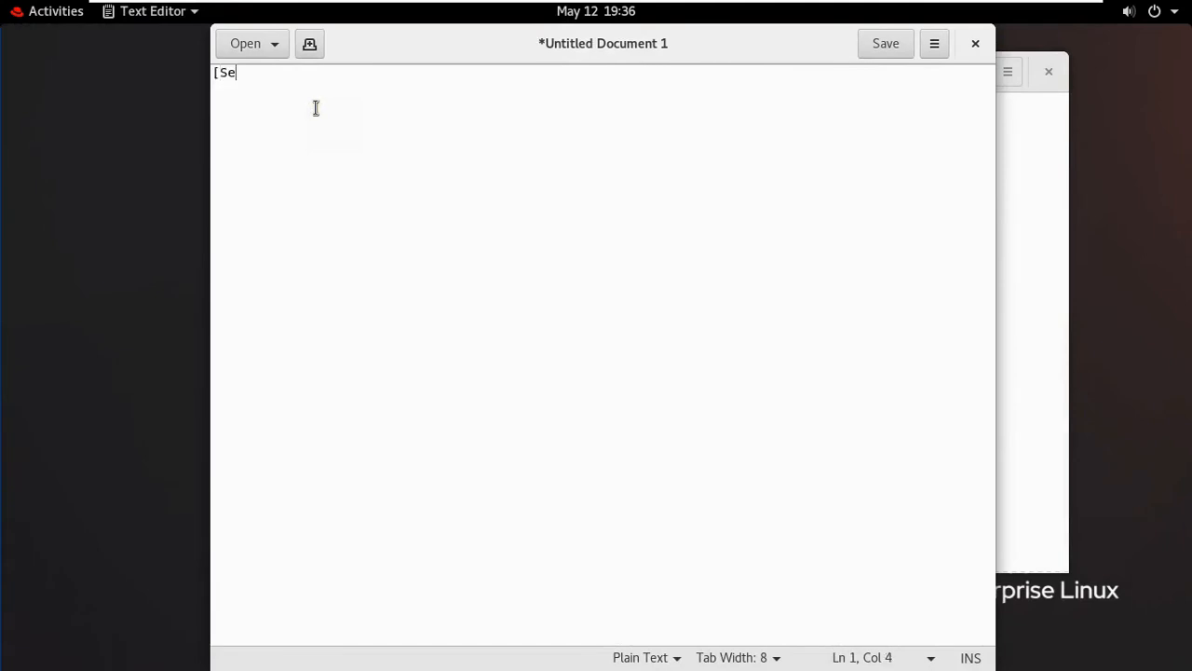
type("ssion")
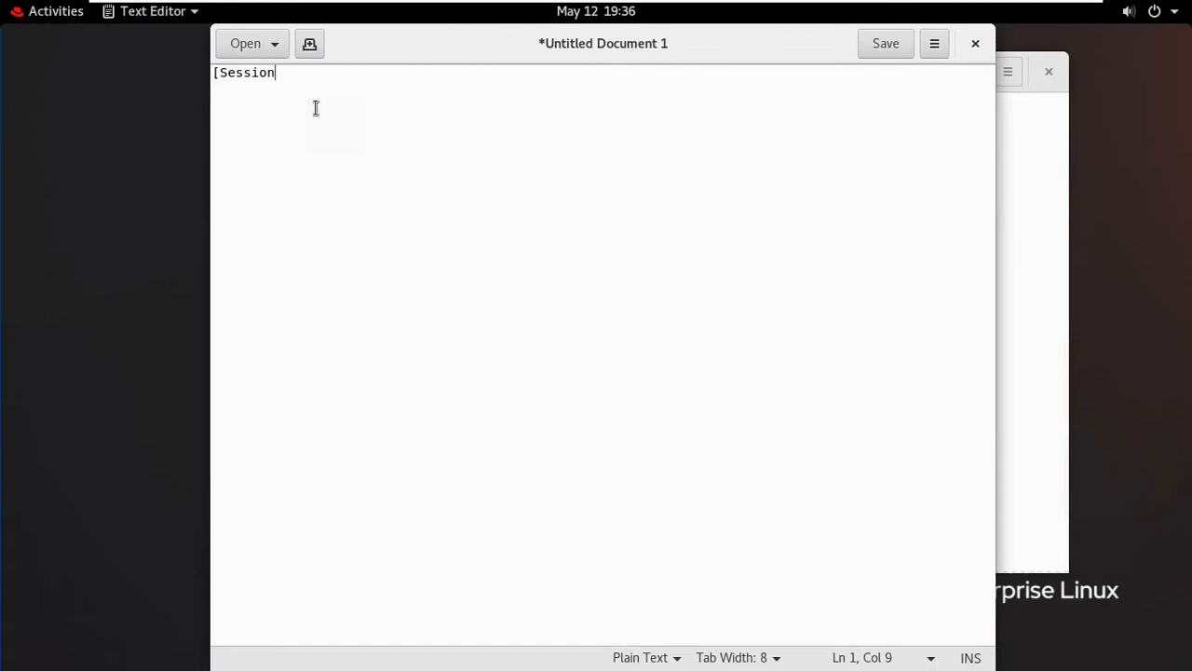
type("]")
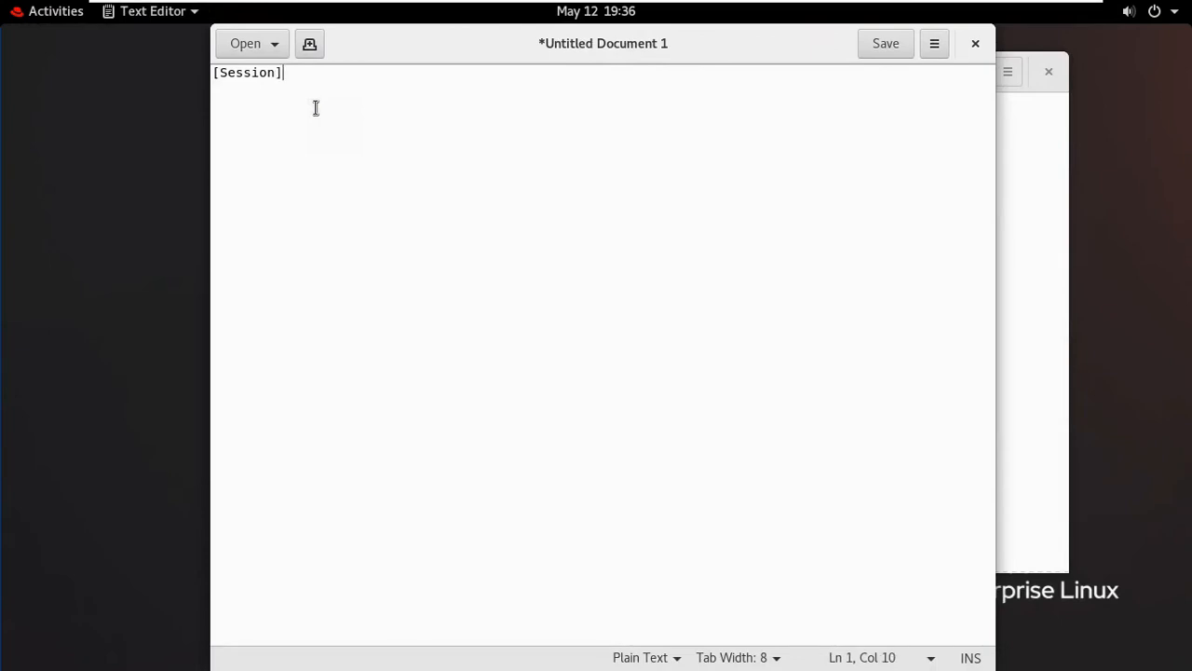
Add the line Banner=/etc/issue.cockpit and start saving the document.
type("Banne")
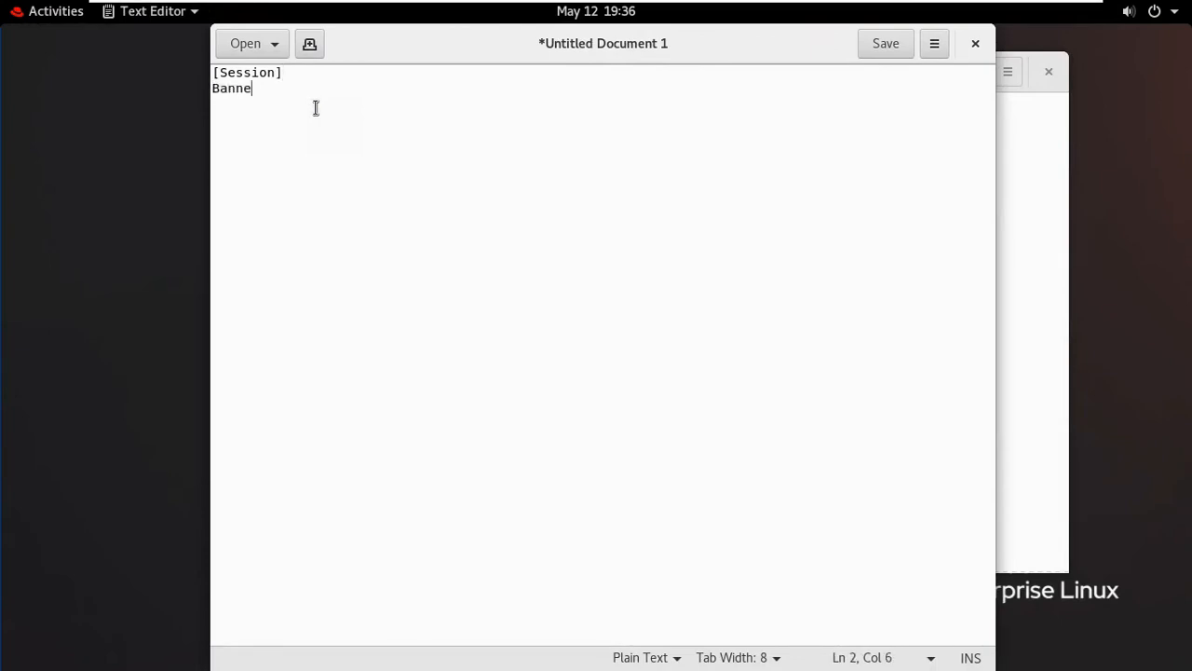
type("=/etc/")
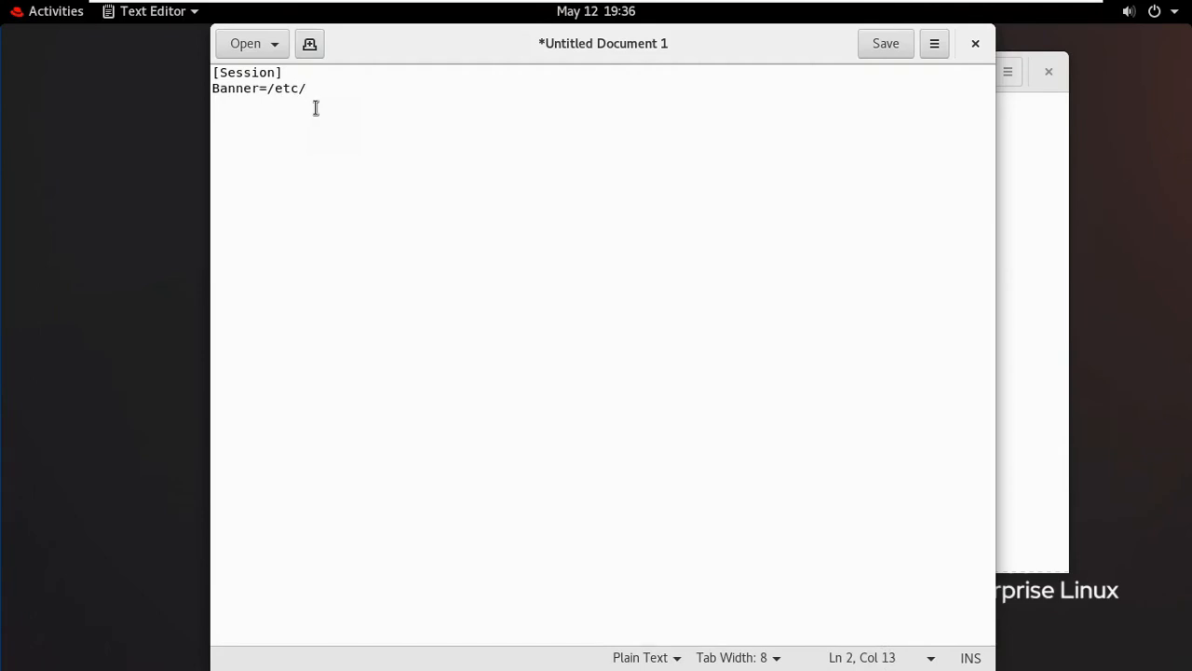
type("issue.cock")
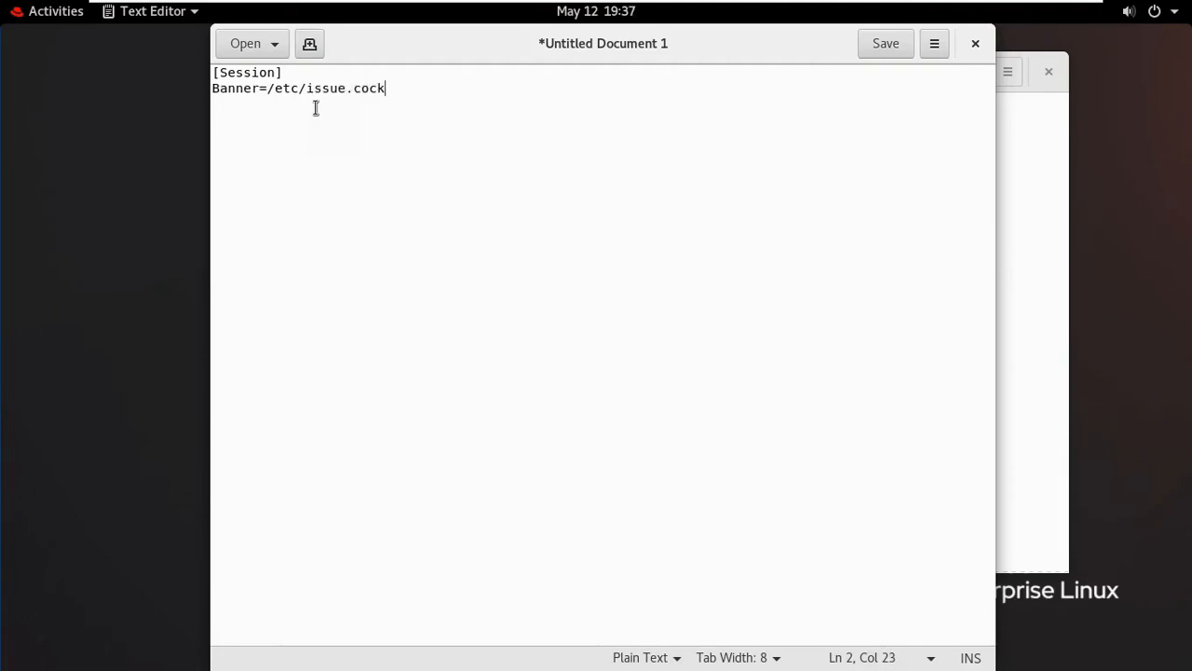
type("pit")
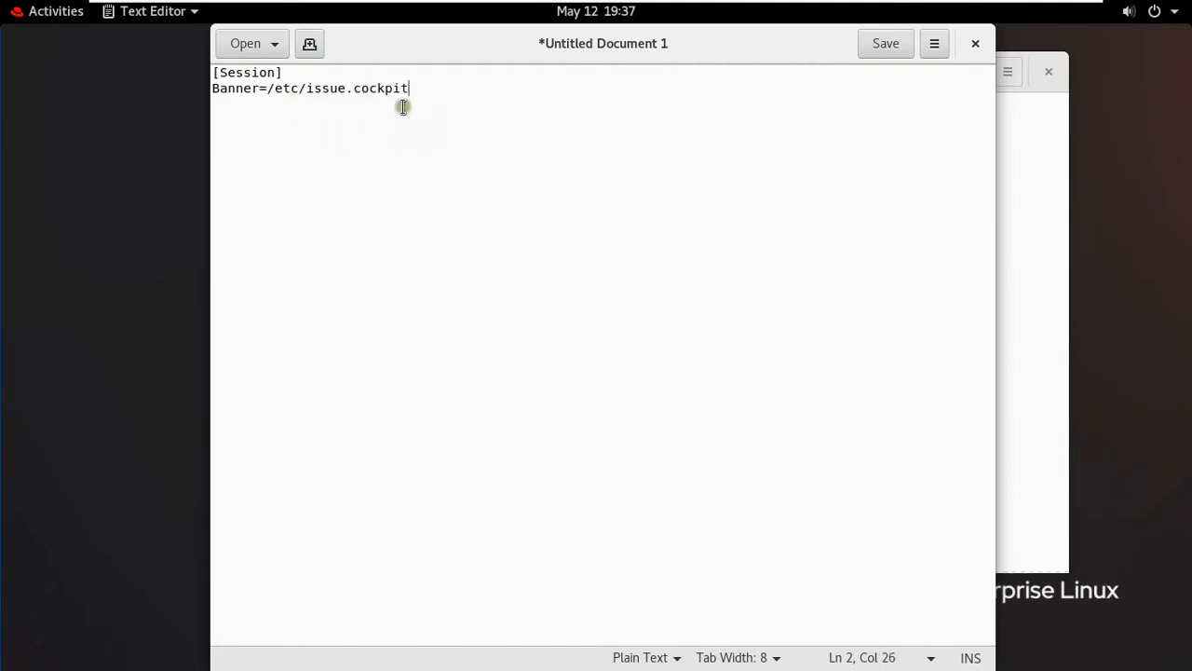
mouse_move(634, 87)
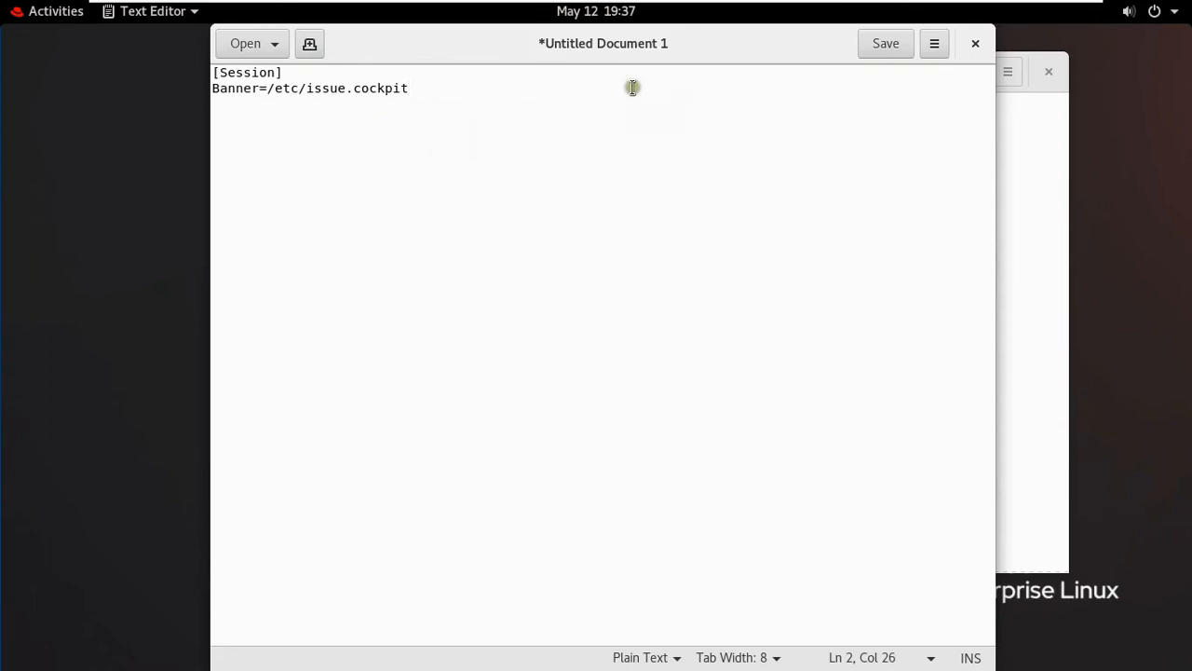
left_click(883, 43)
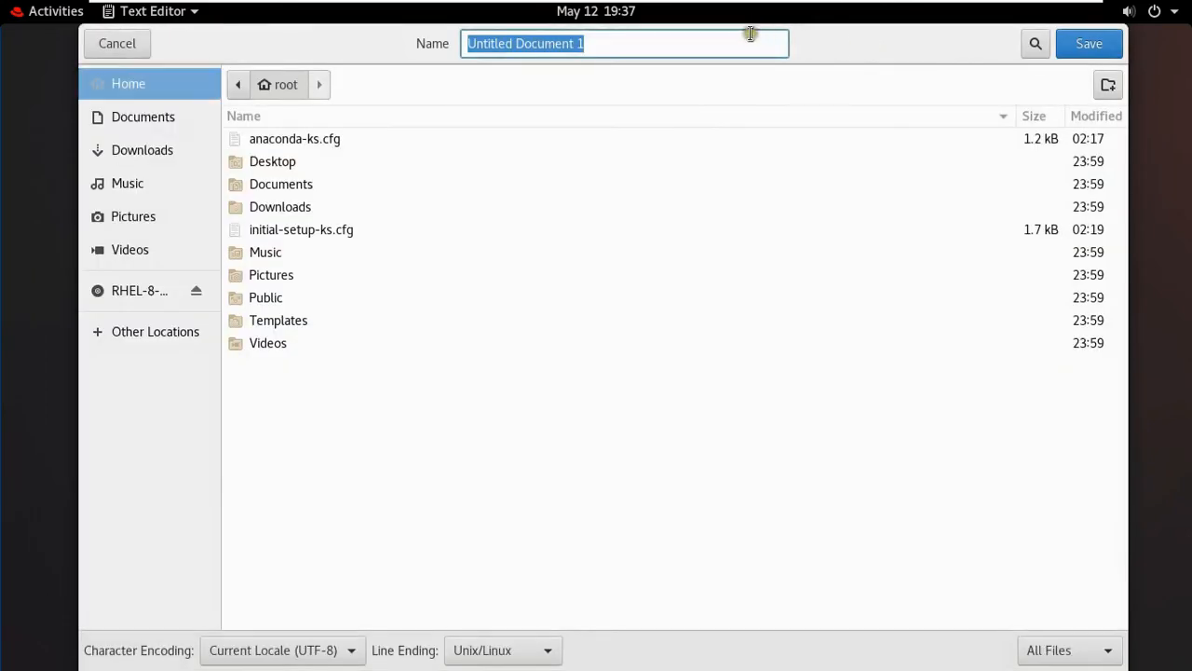
Choose /etc/cockpit as the save location.
left_click(154, 332)
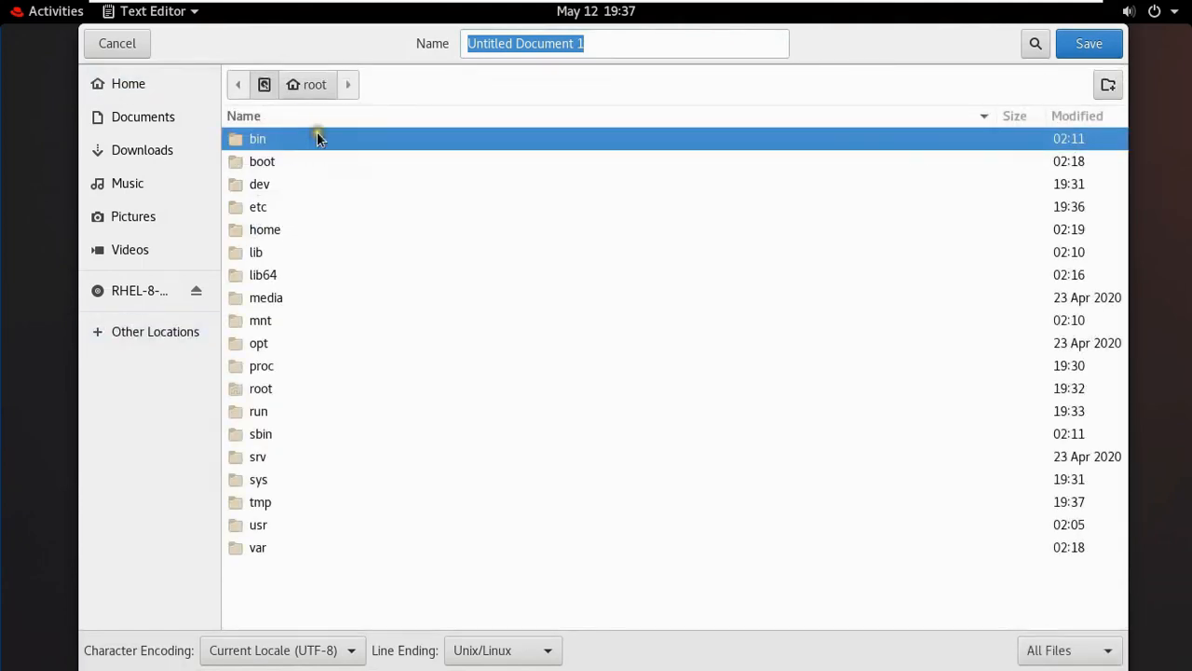
mouse_move(258, 207)
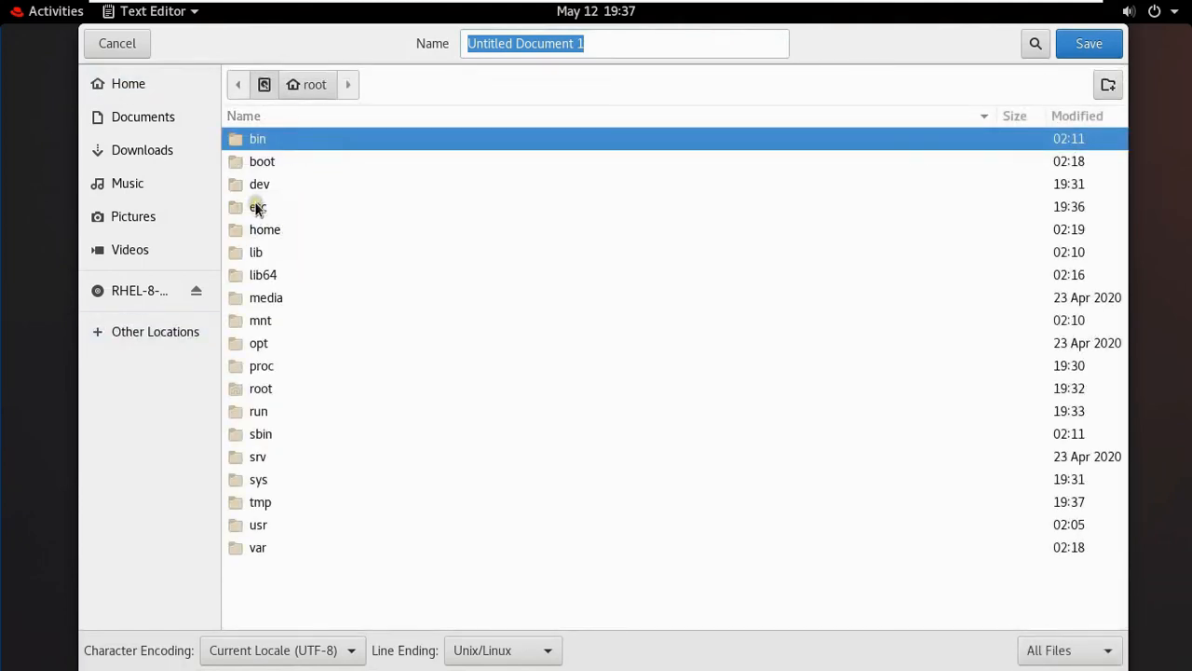
double_click(258, 207)
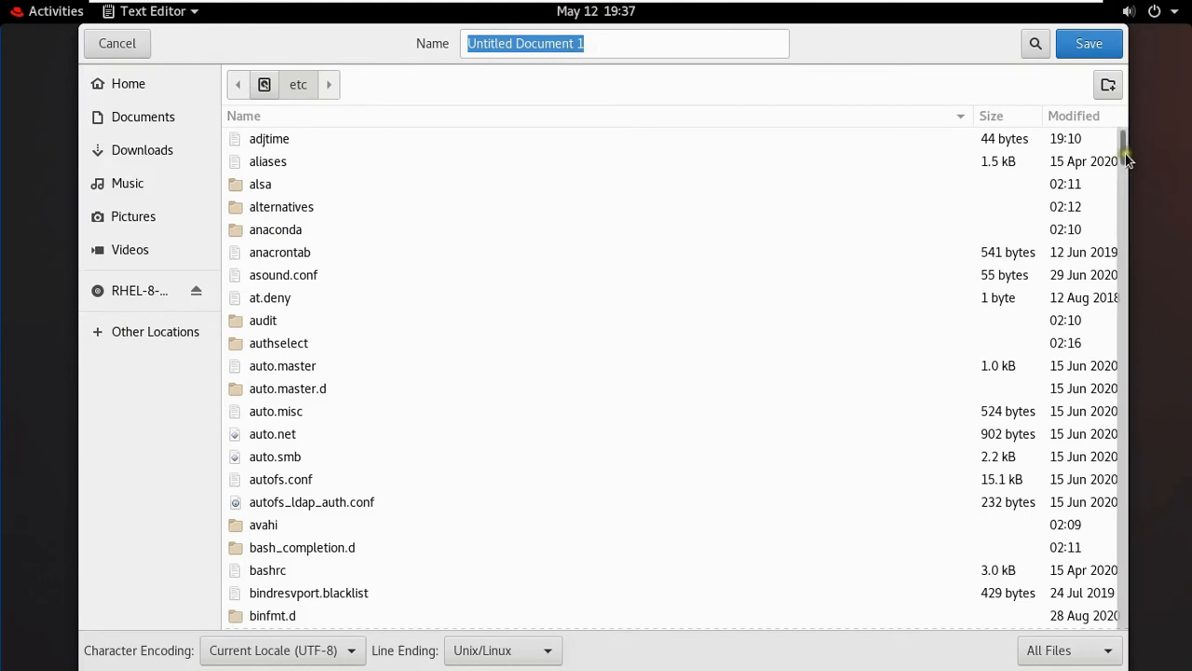
scroll("down", 3)
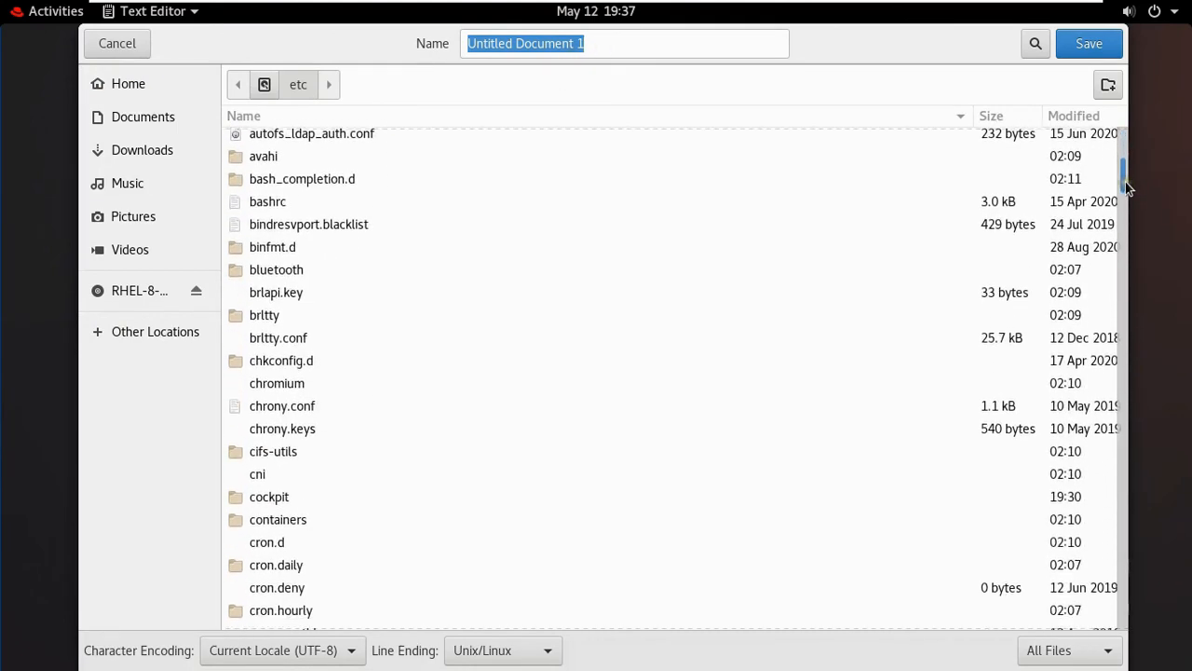
scroll("down", 3)
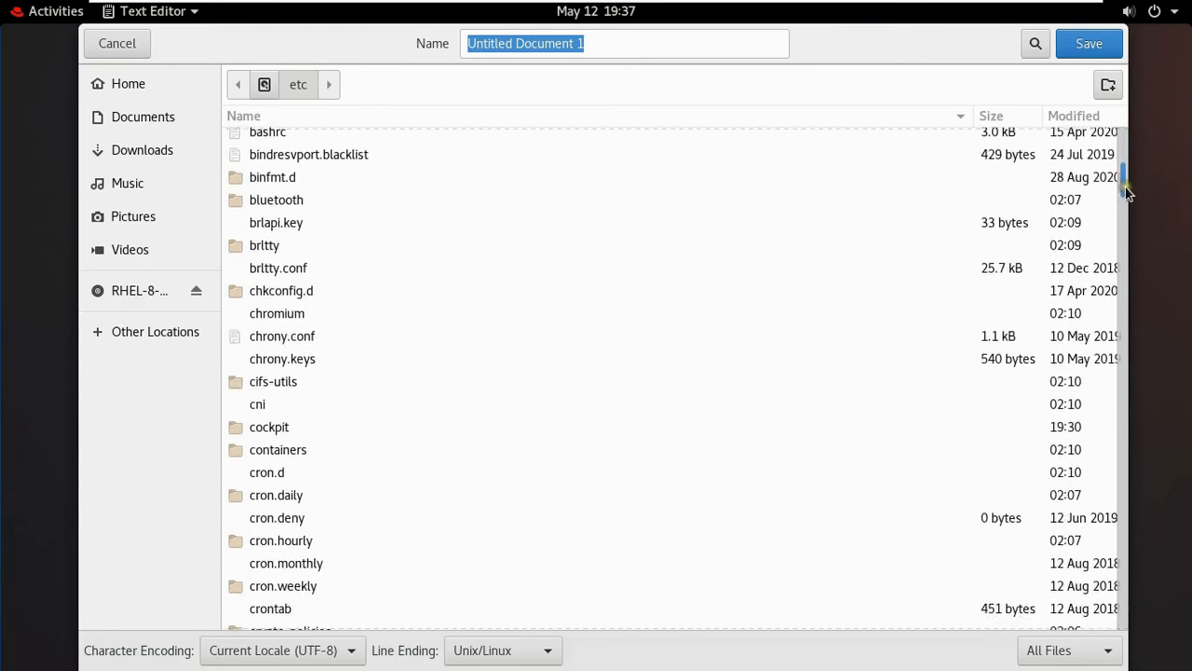
scroll("down", 3)
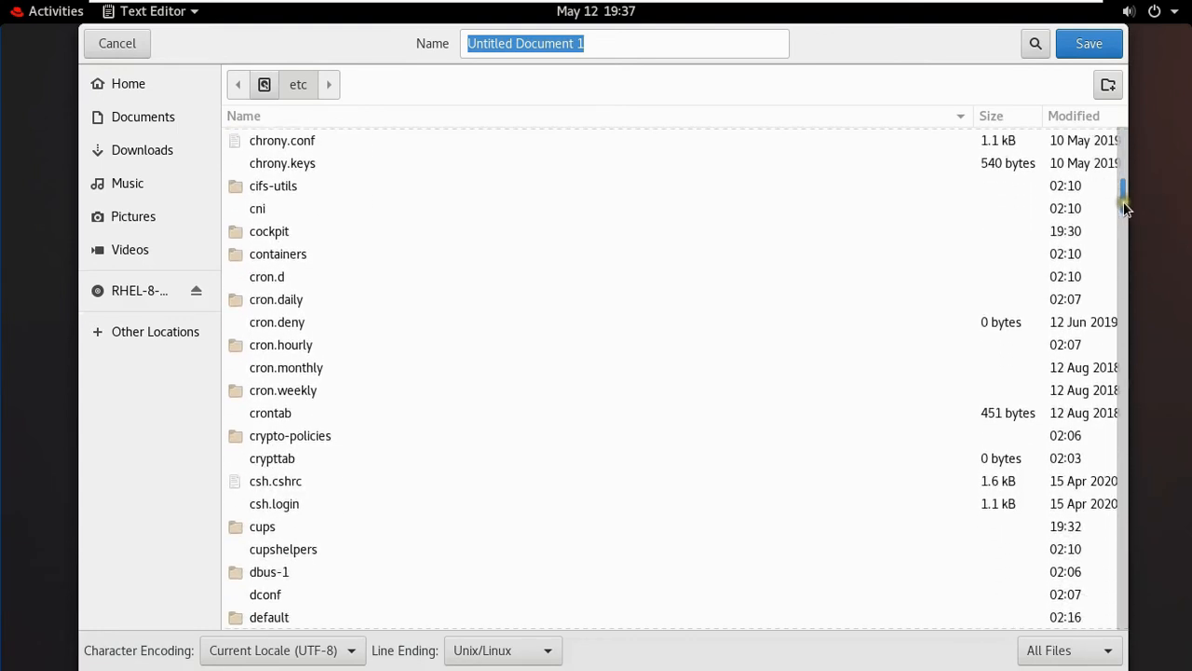
scroll("down", 3)
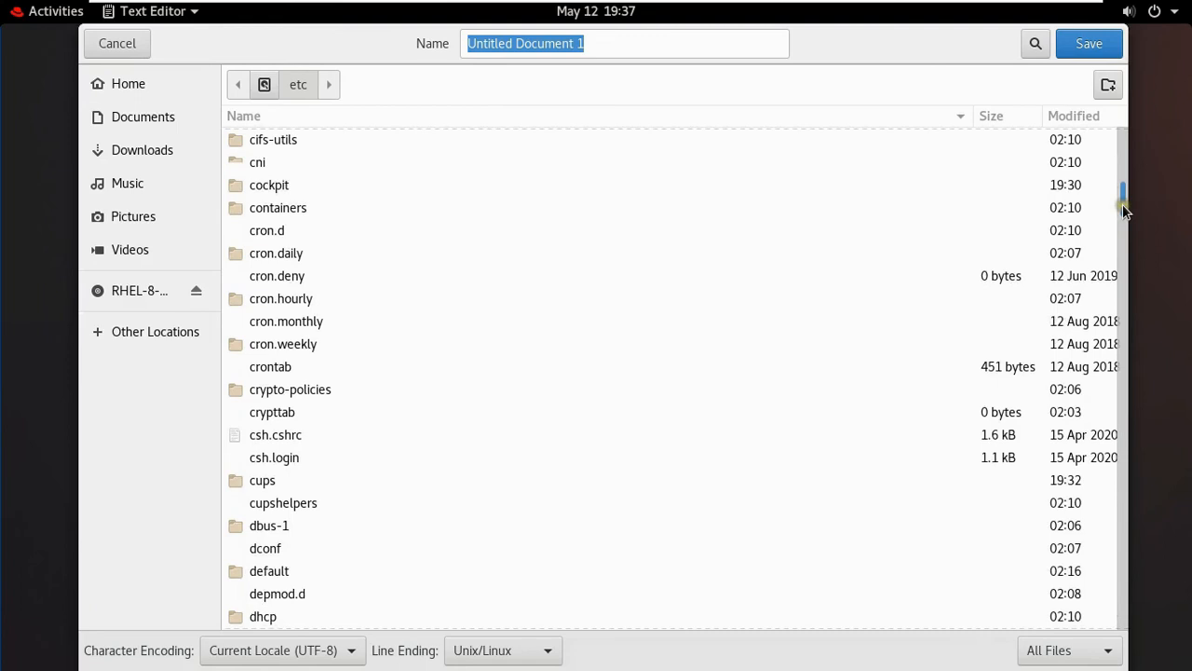
left_click(268, 184)
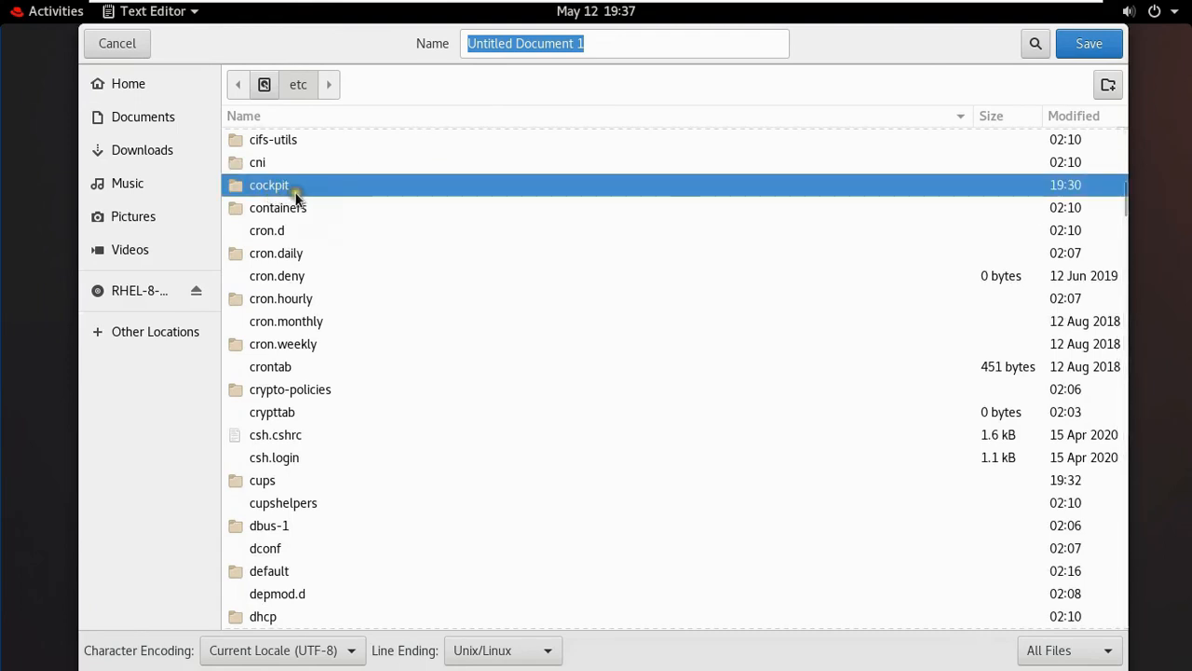
double_click(269, 184)
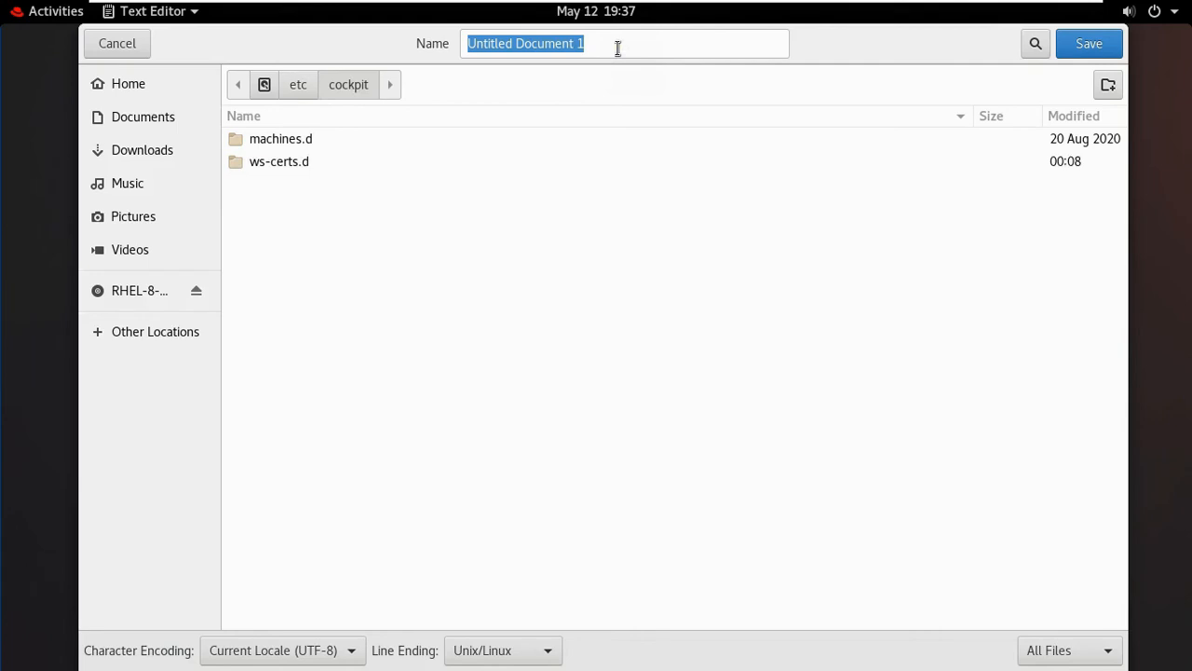
Save the configuration as cockpit.conf in /etc/cockpit.
type("cock")
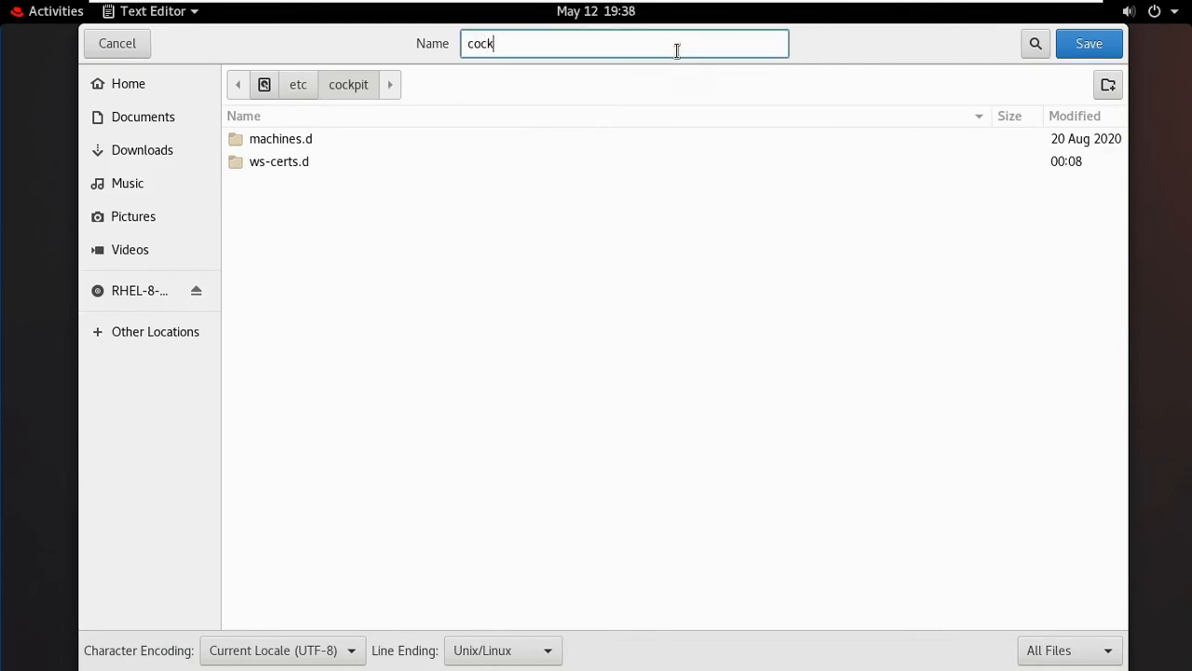
type("pit")
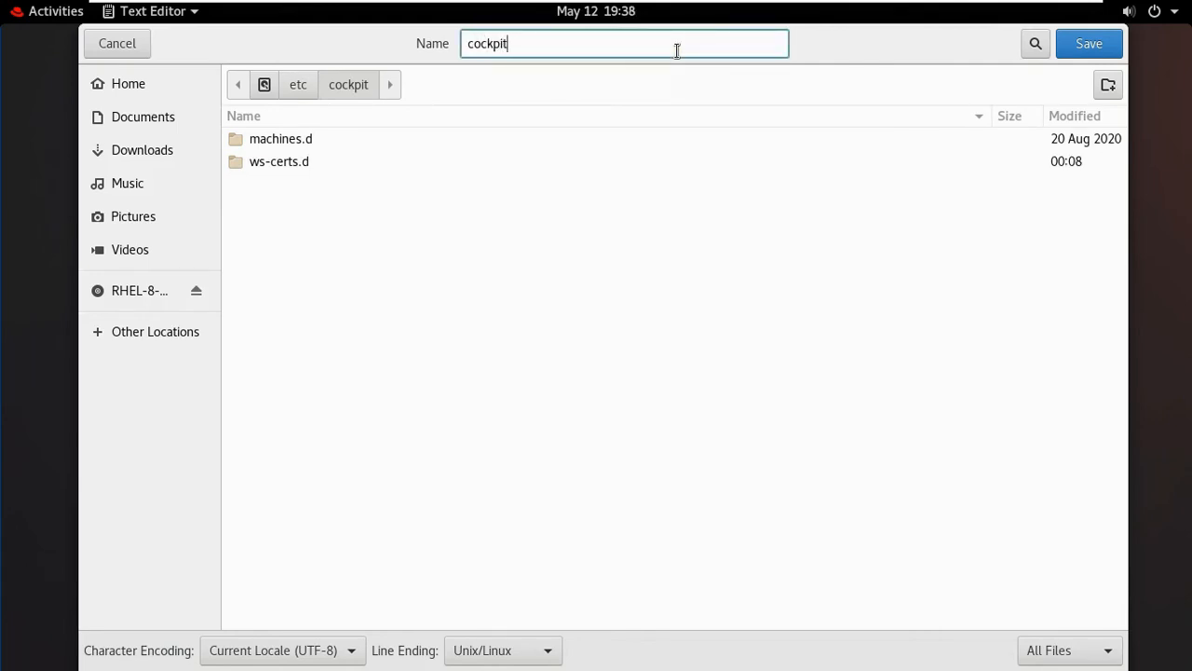
type(".co")
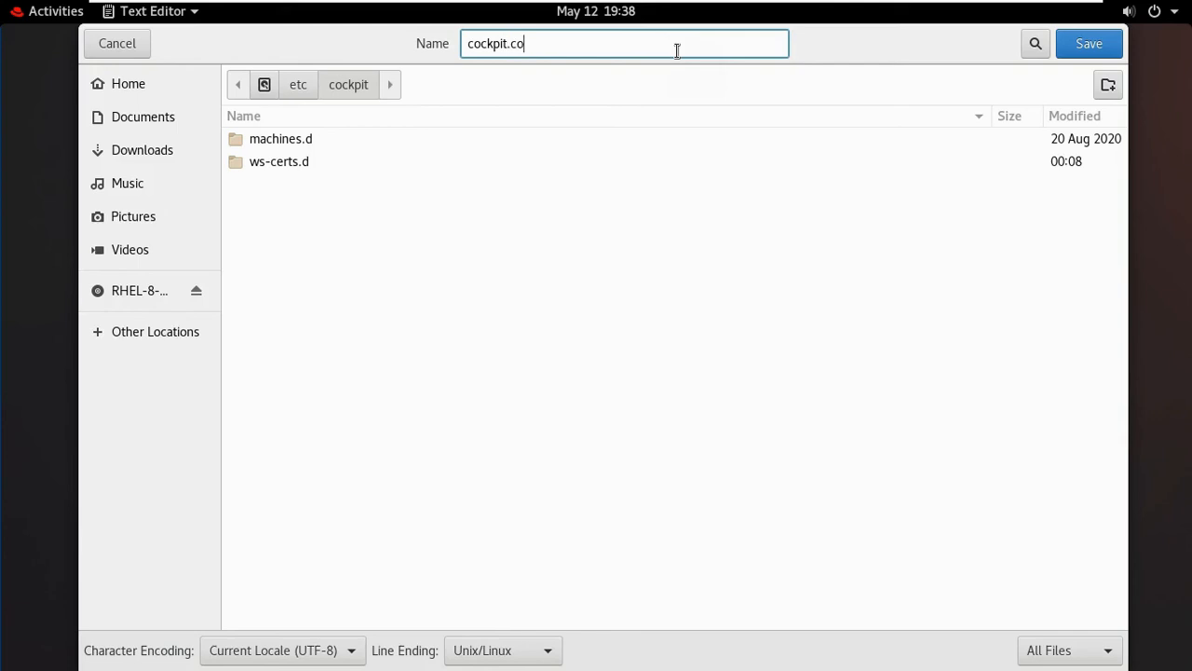
type("nf")
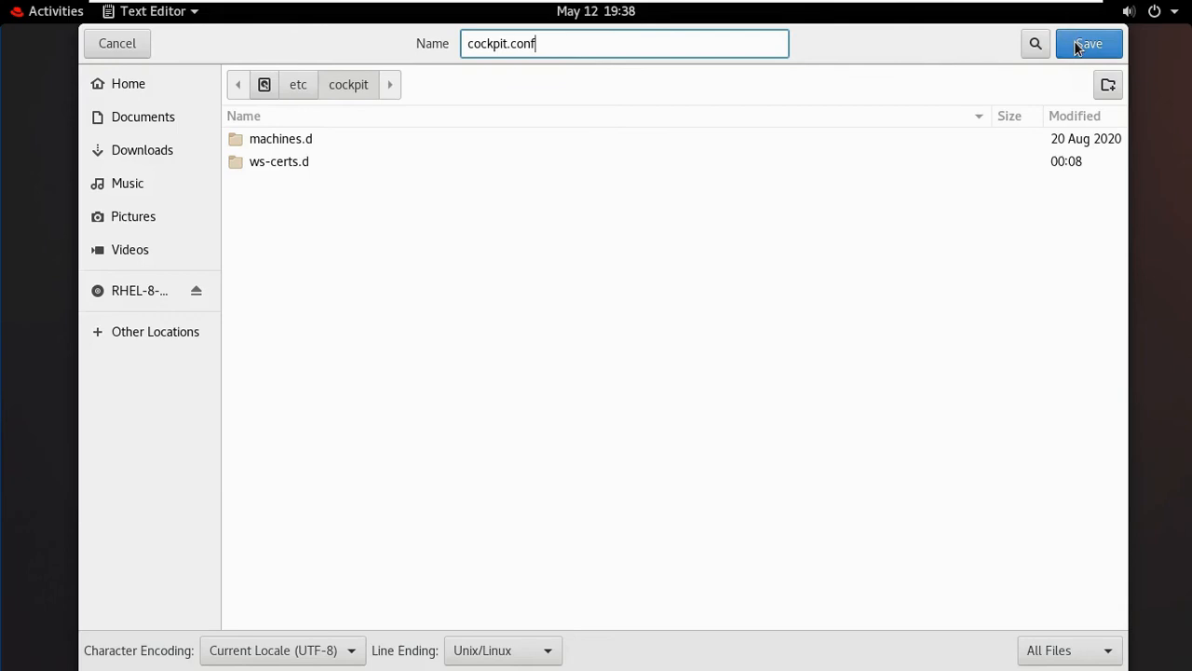
left_click(1088, 43)
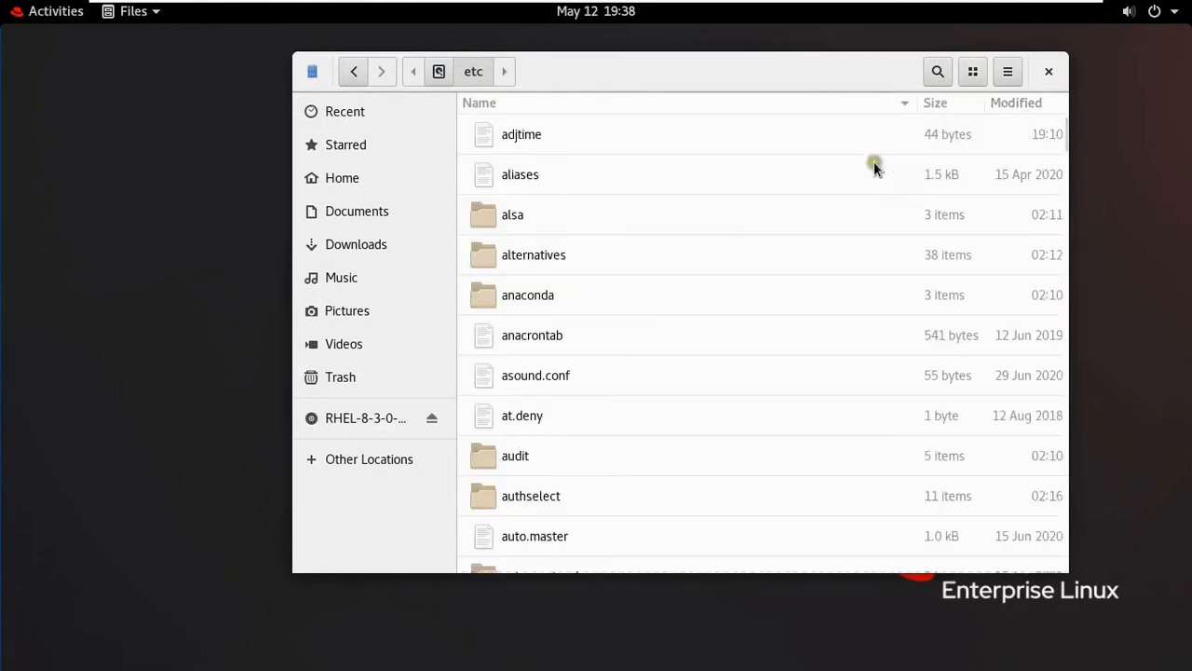
Check that cockpit.conf exists under /etc/cockpit, then close Files.
scroll("down", 3)
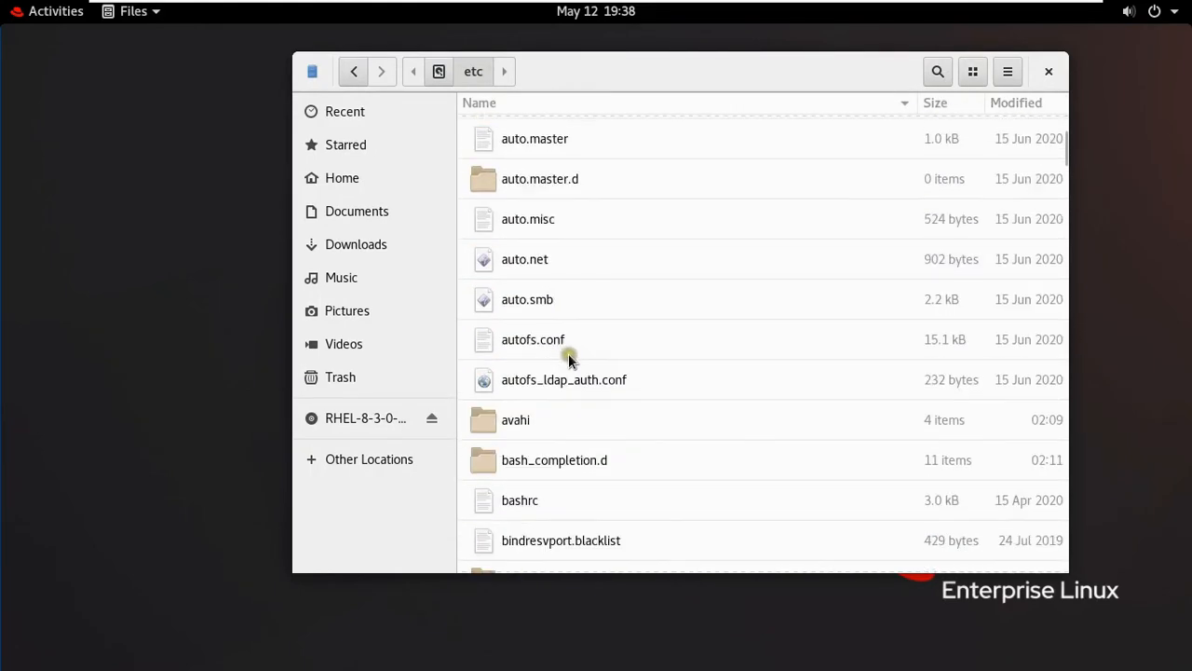
scroll("down", 3)
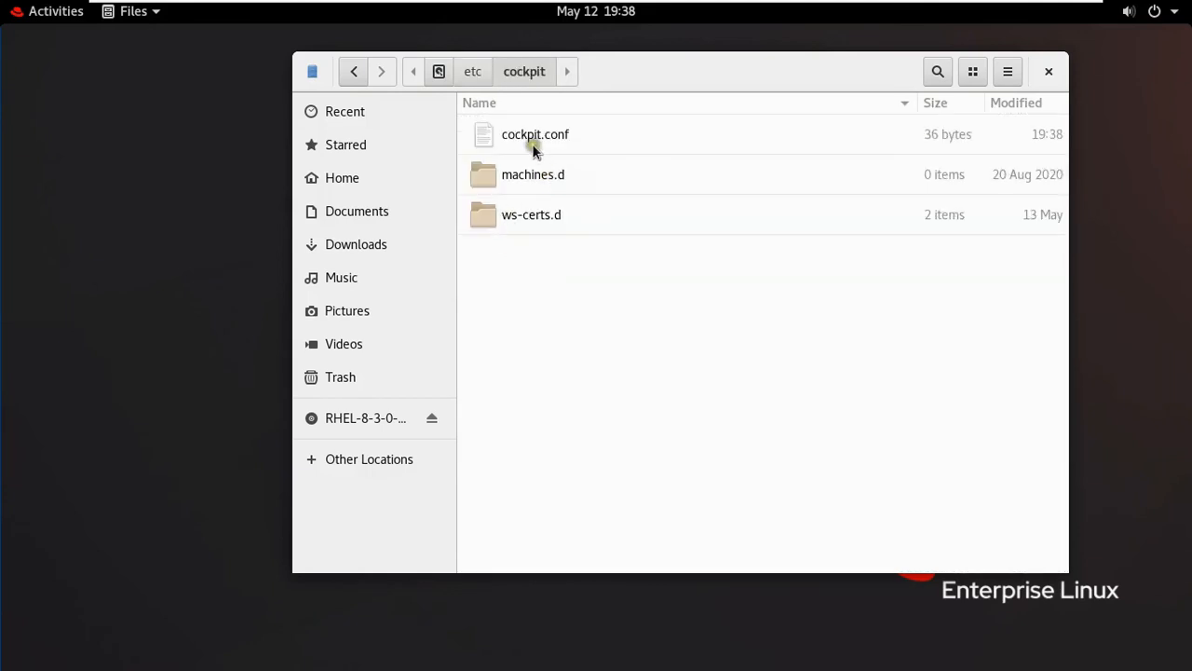
mouse_move(600, 138)
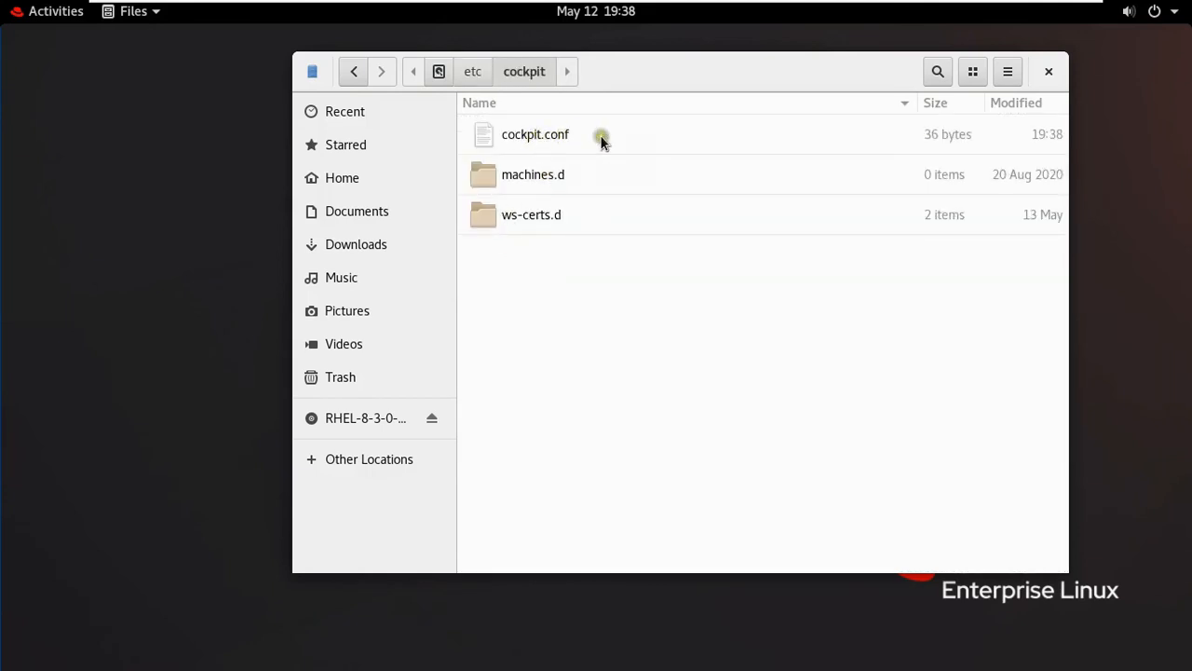
mouse_move(1099, 78)
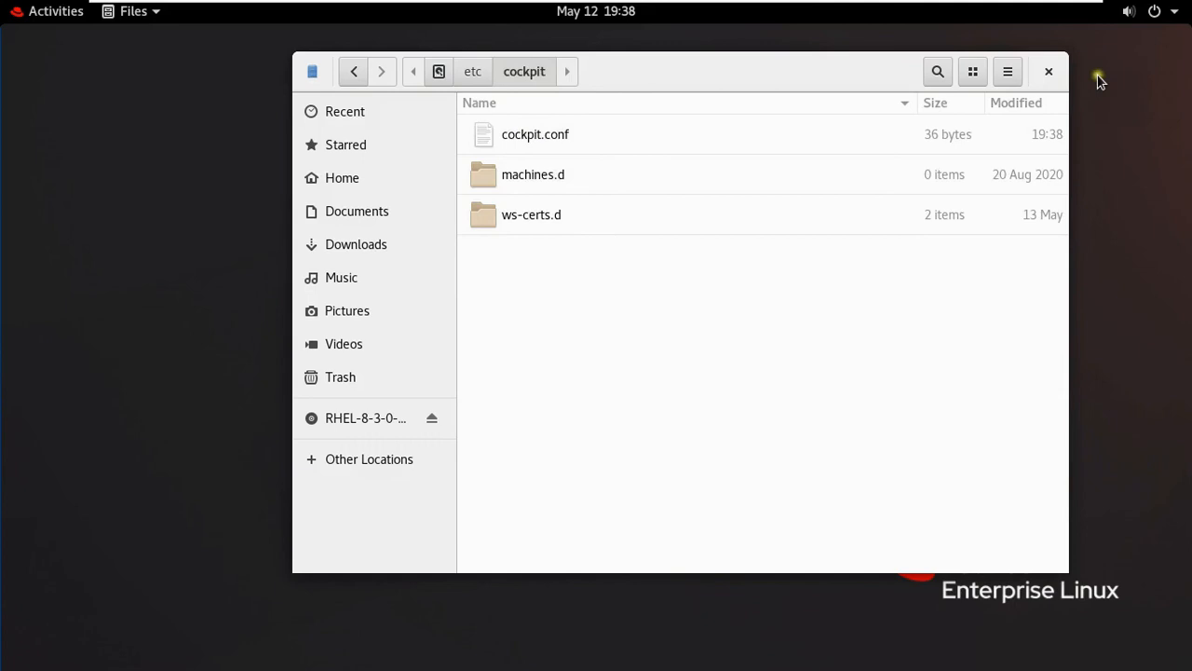
left_click(1047, 71)
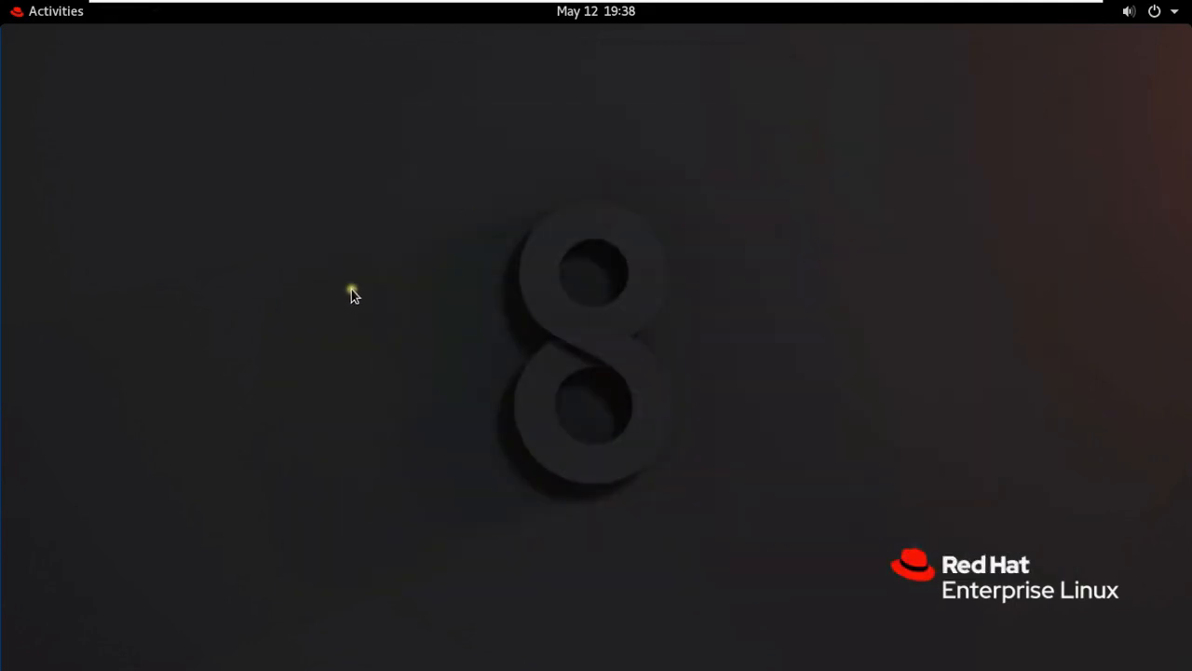
Relaunch Firefox and select its address bar for a new URL.
left_click(56, 11)
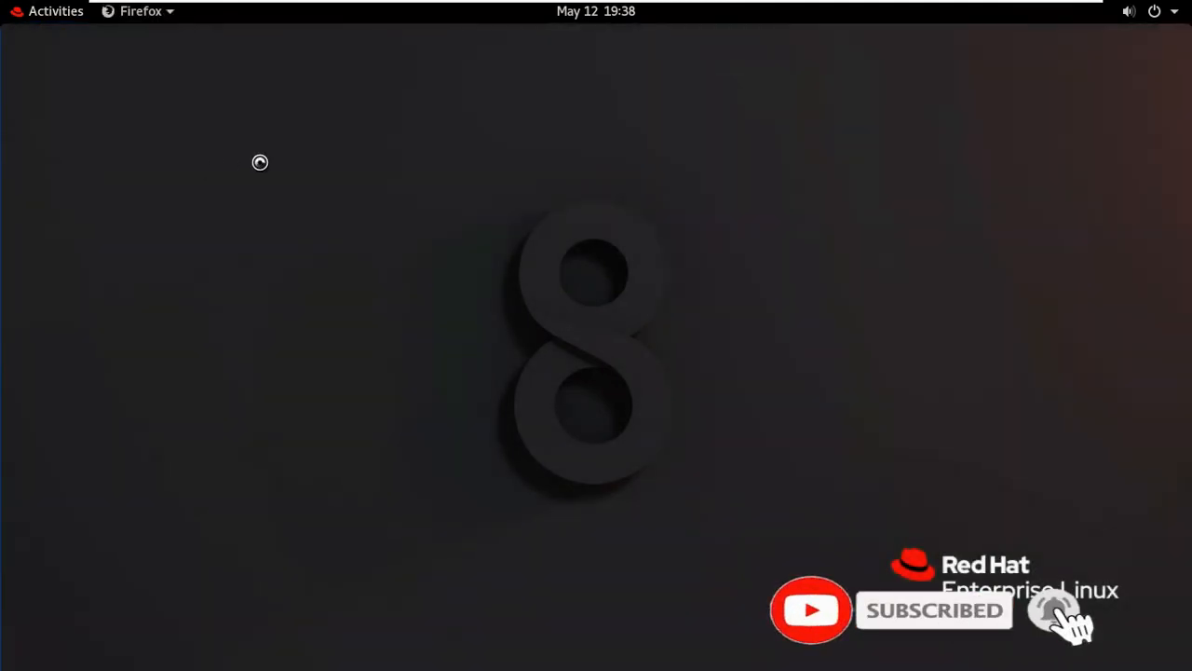
left_click(142, 12)
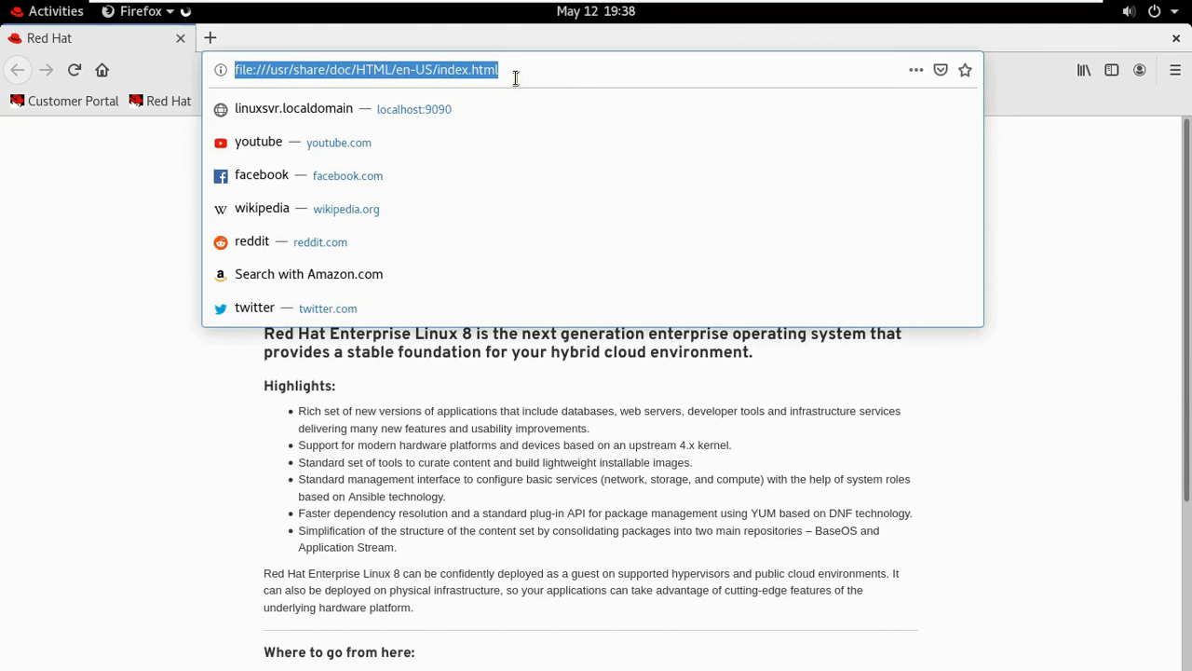
Enter localhost:9090/ to reach the web console.
type("localhost:9090/")
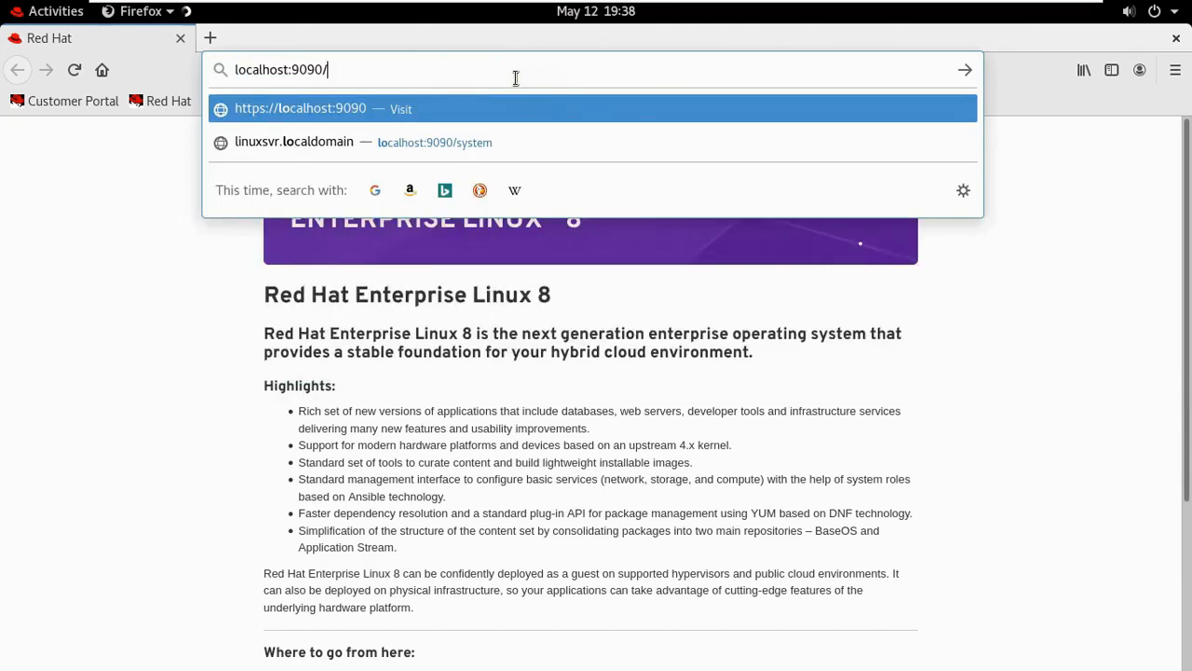